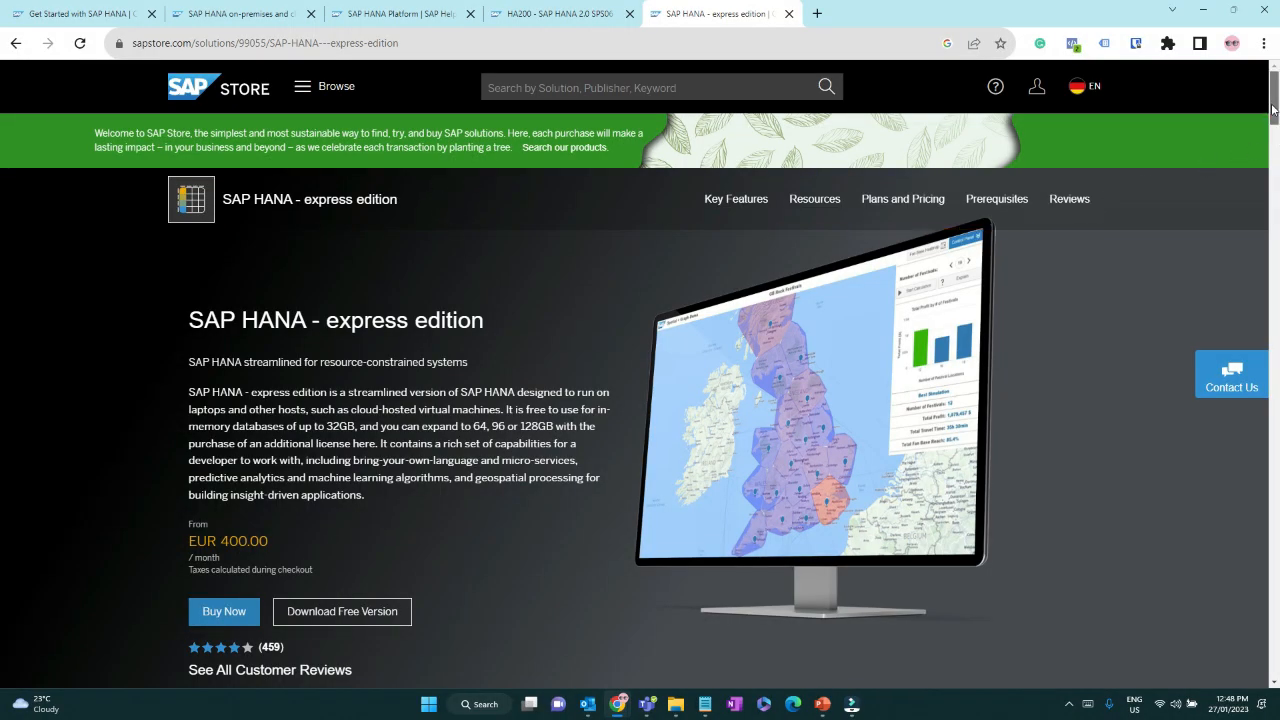
Step: Go to the free SAP HANA express edition trial via Download Free Version and read to Export control restrictions
scroll("down", 3)
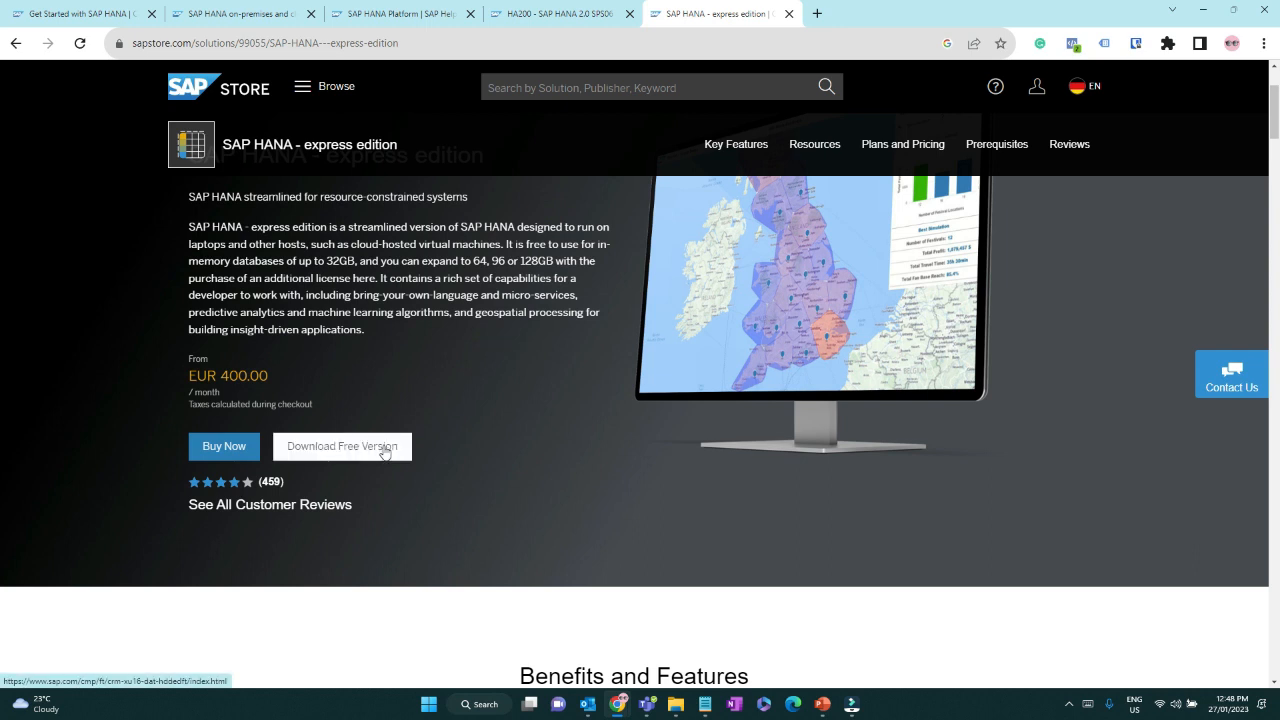
left_click(342, 446)
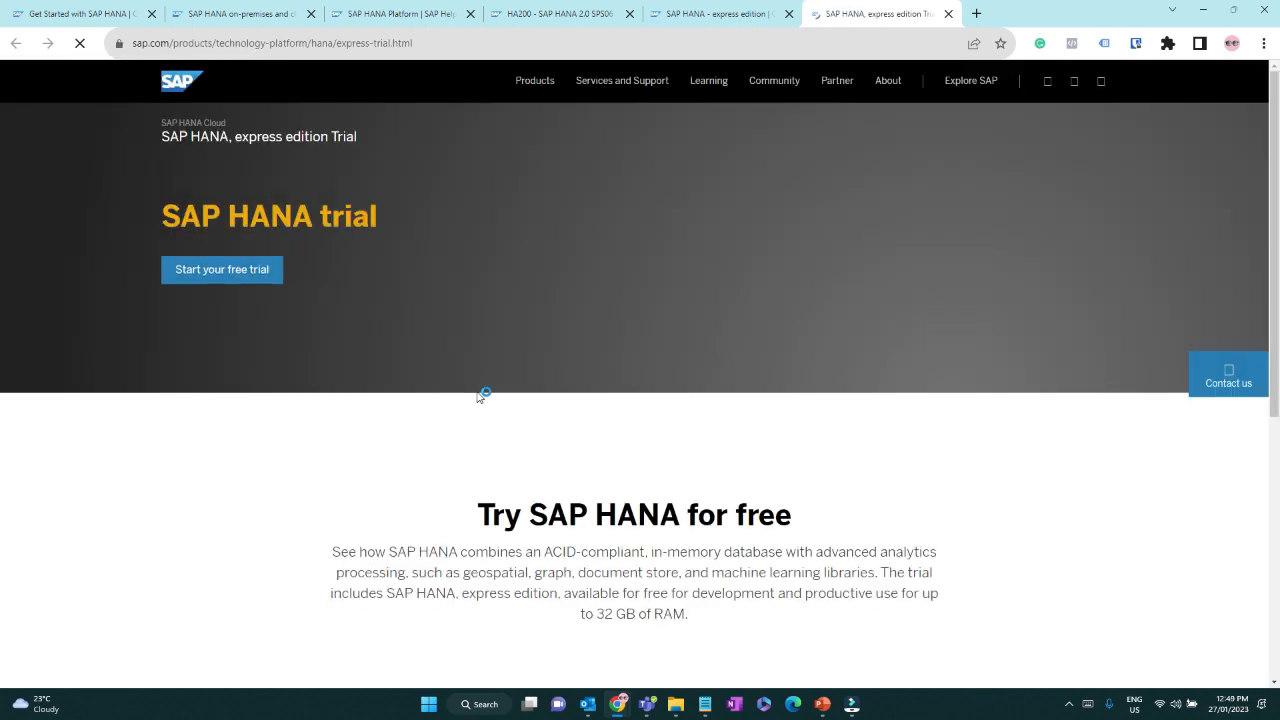
scroll("down", 3)
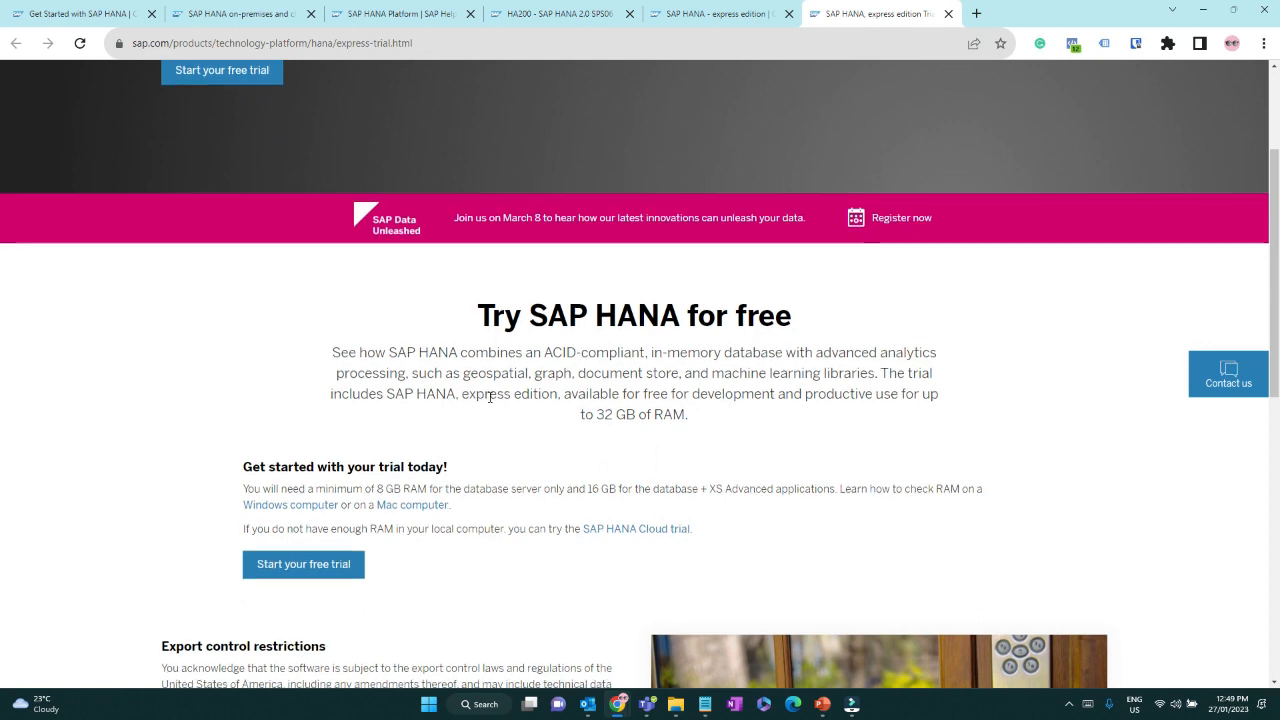
scroll("down", 3)
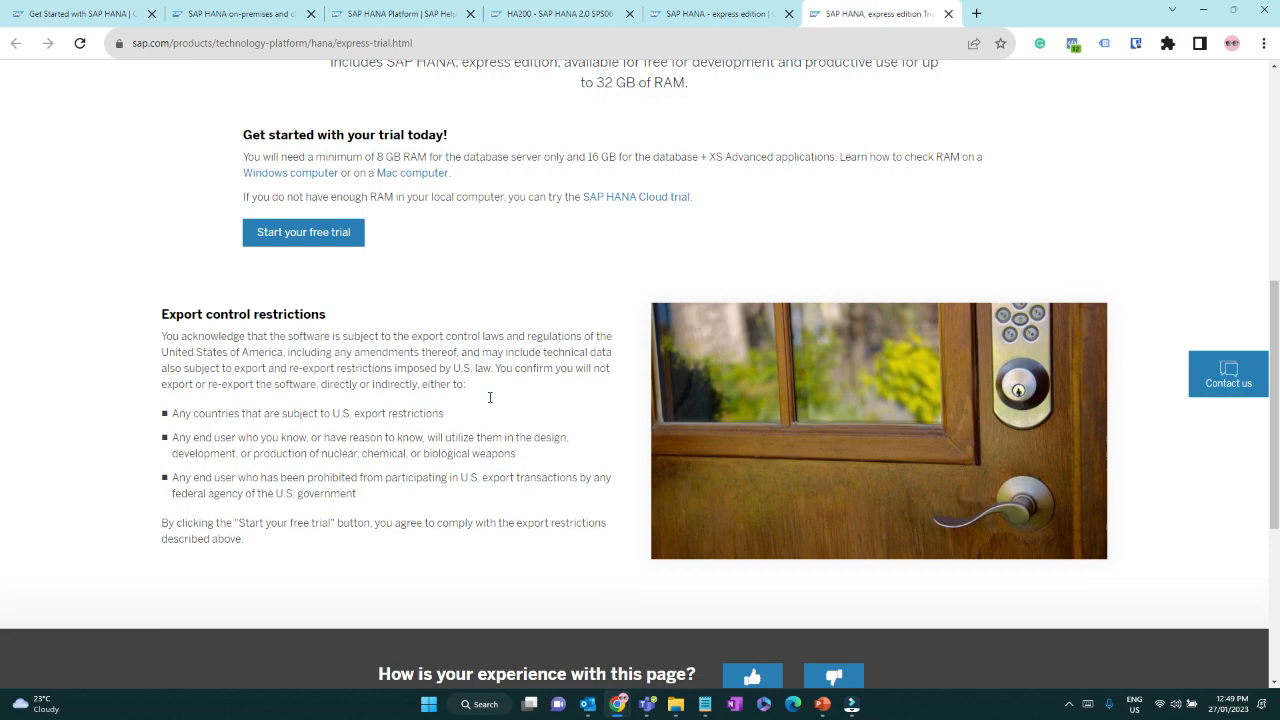
scroll("down", 3)
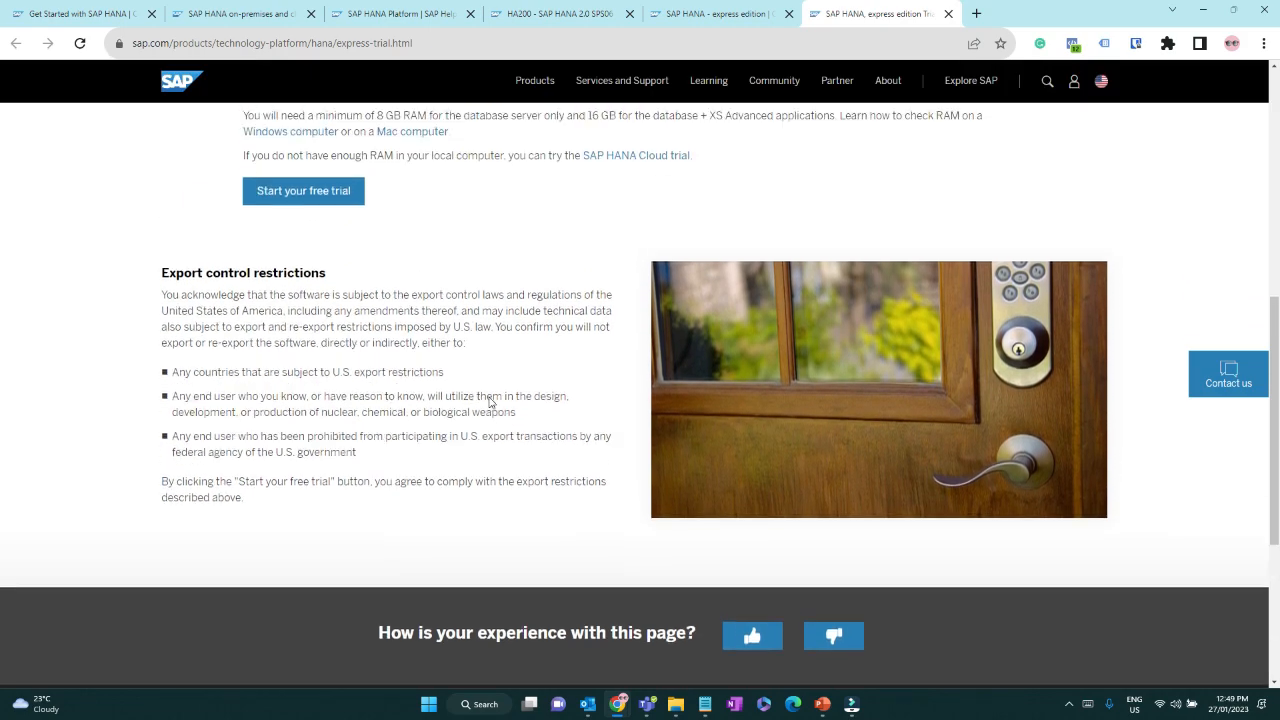
scroll("up", 3)
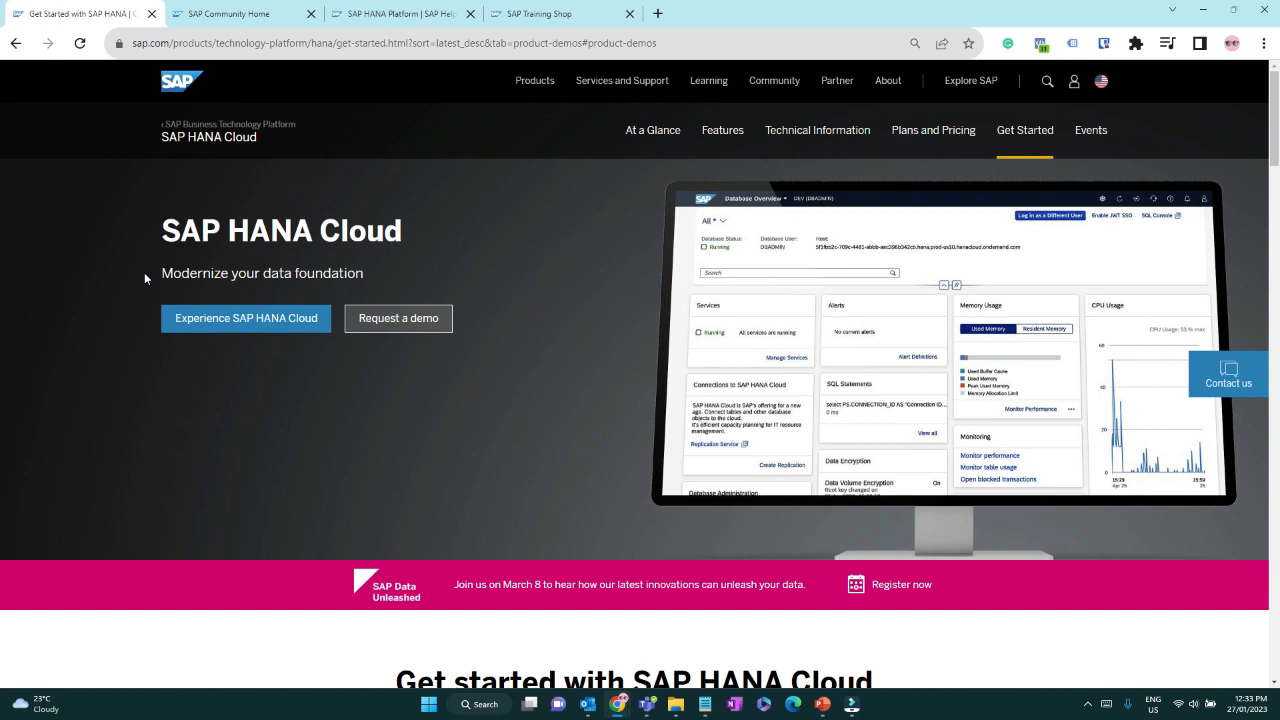
mouse_move(132, 244)
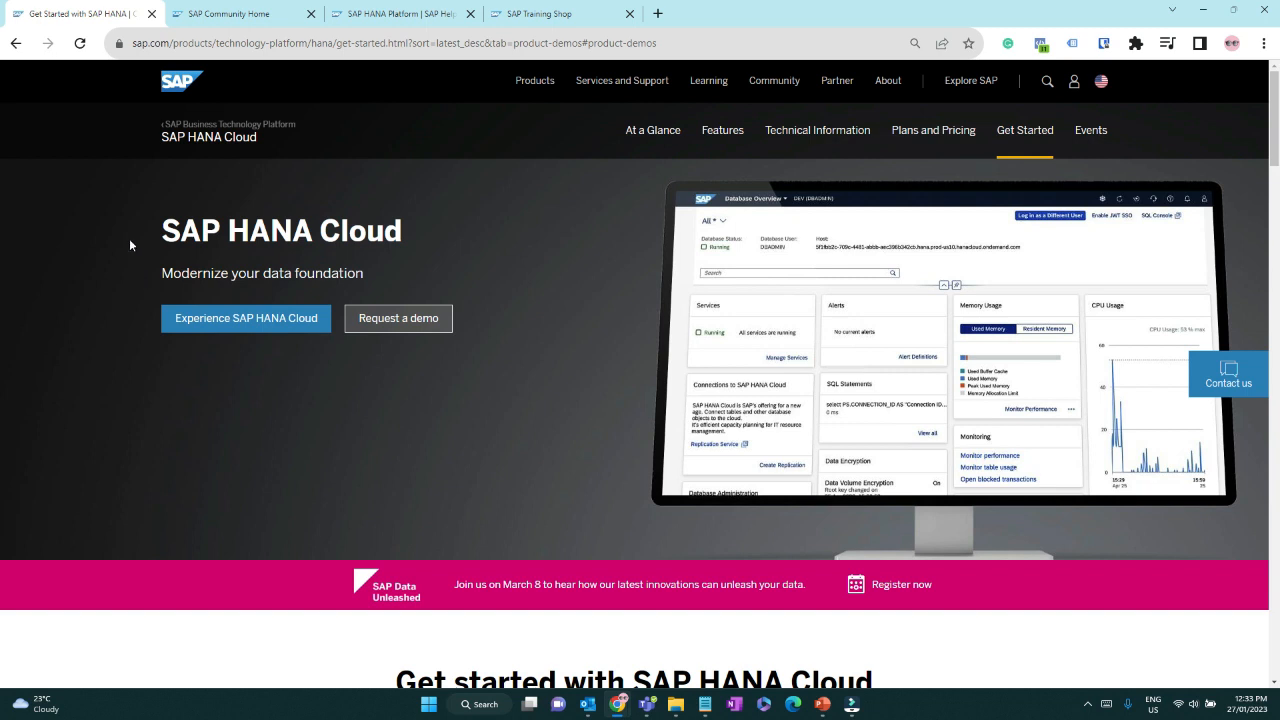
mouse_move(132, 244)
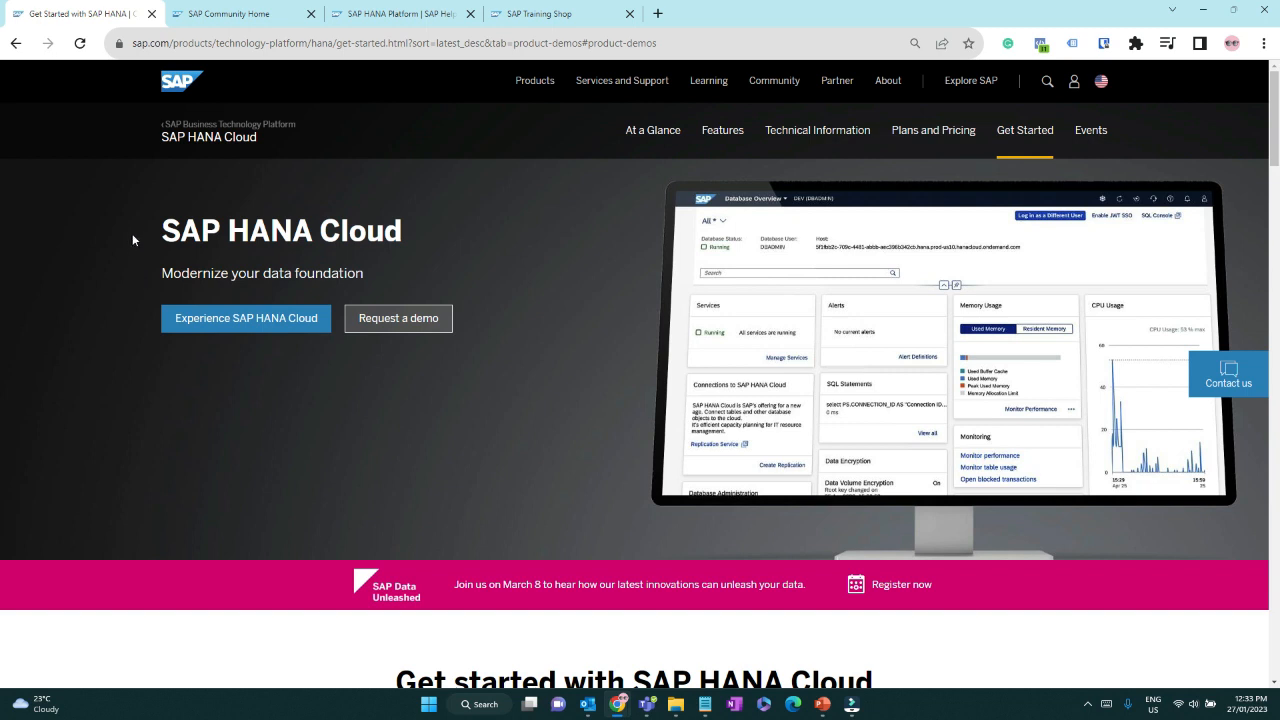
mouse_move(140, 200)
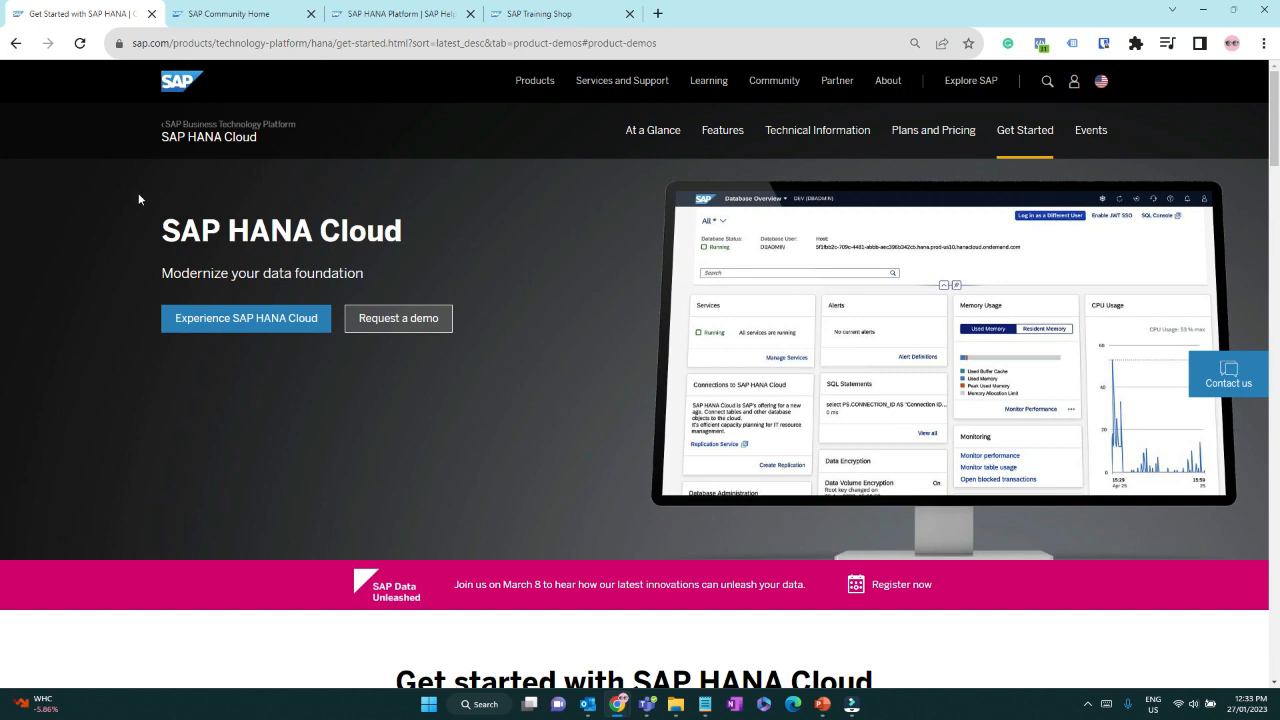
Step: Scroll the SAP HANA Cloud page to the Get started section listing 98 Product Demo videos
scroll("down", 3)
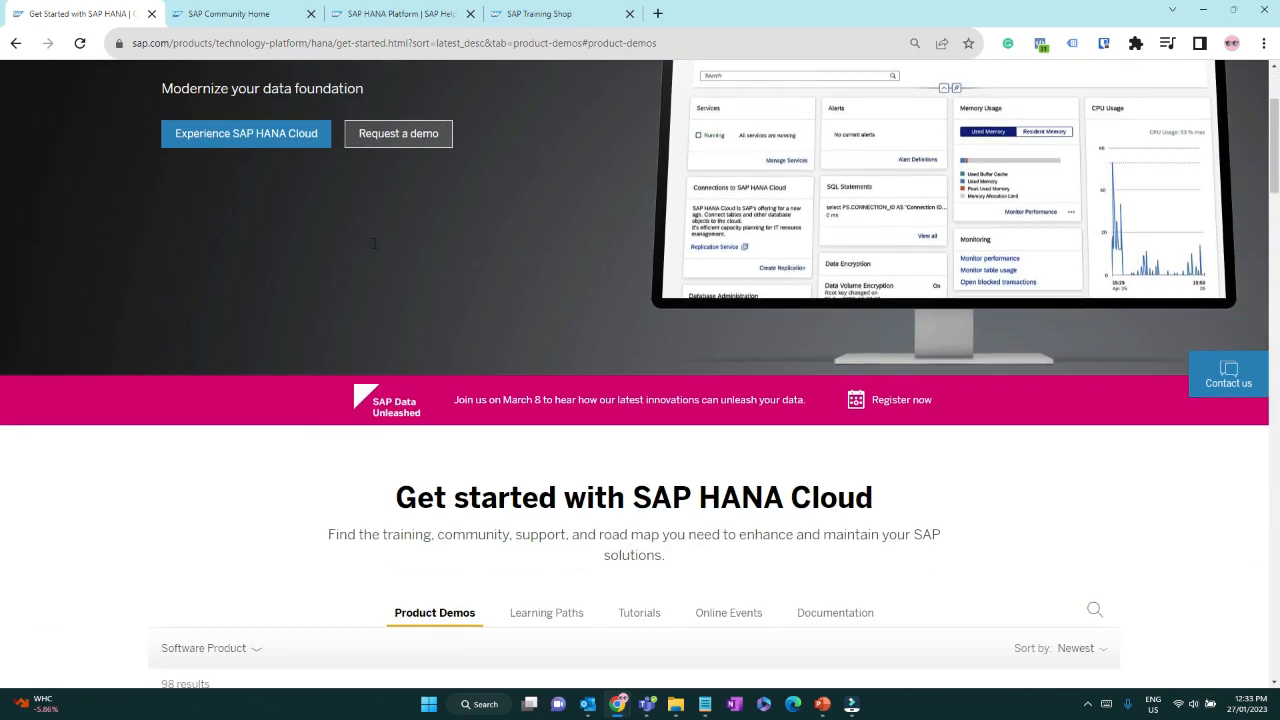
scroll("down", 3)
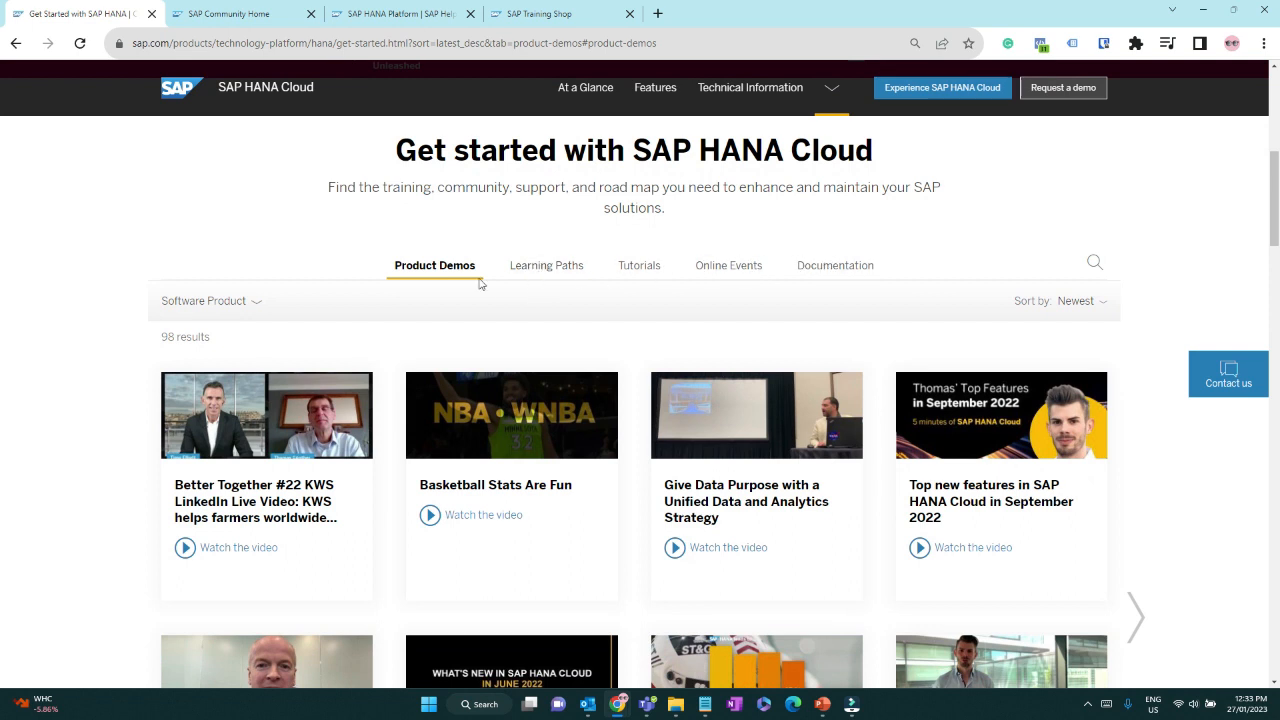
mouse_move(450, 272)
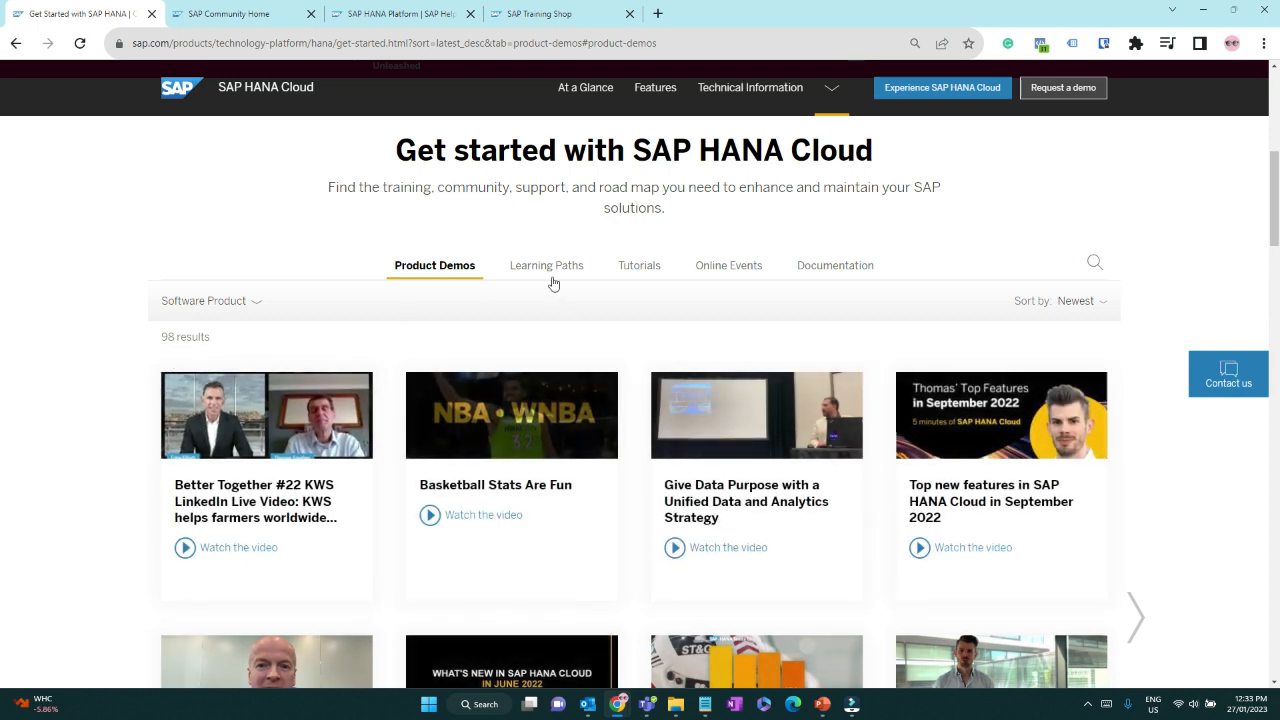
Step: Show the Learning Paths listing with its 24 SAP HANA Cloud learning journeys
left_click(544, 264)
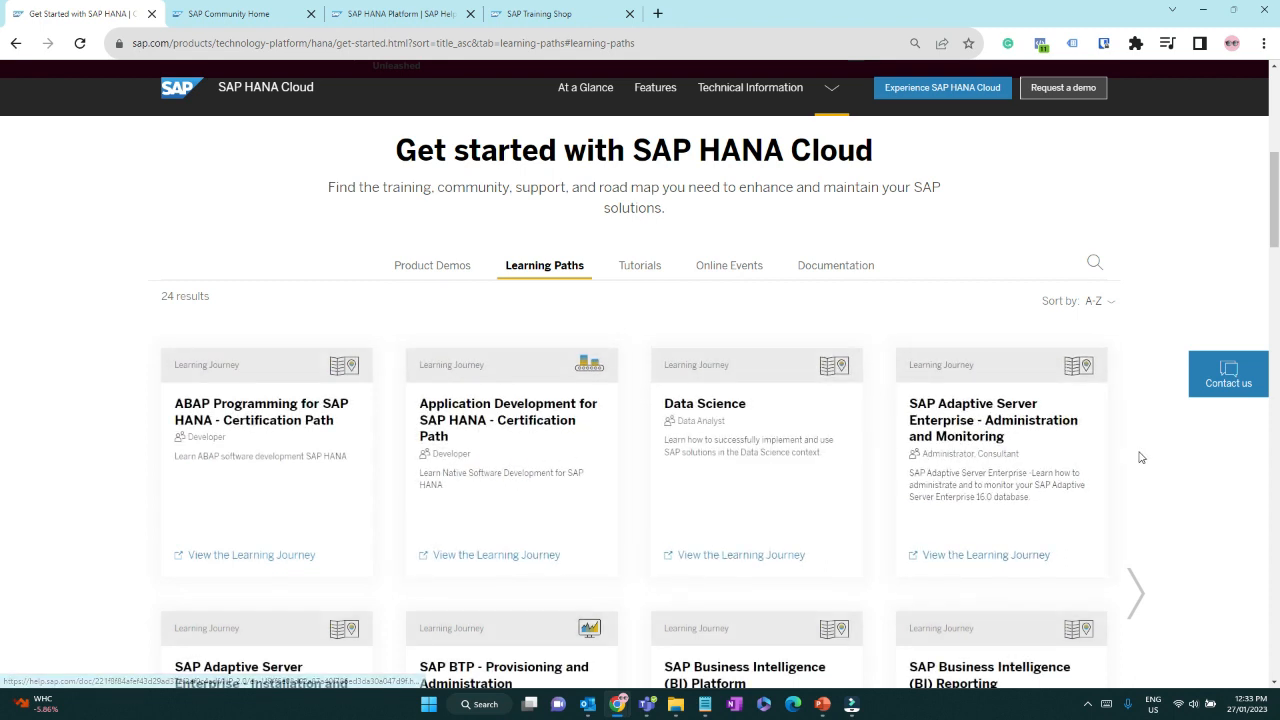
mouse_move(1030, 432)
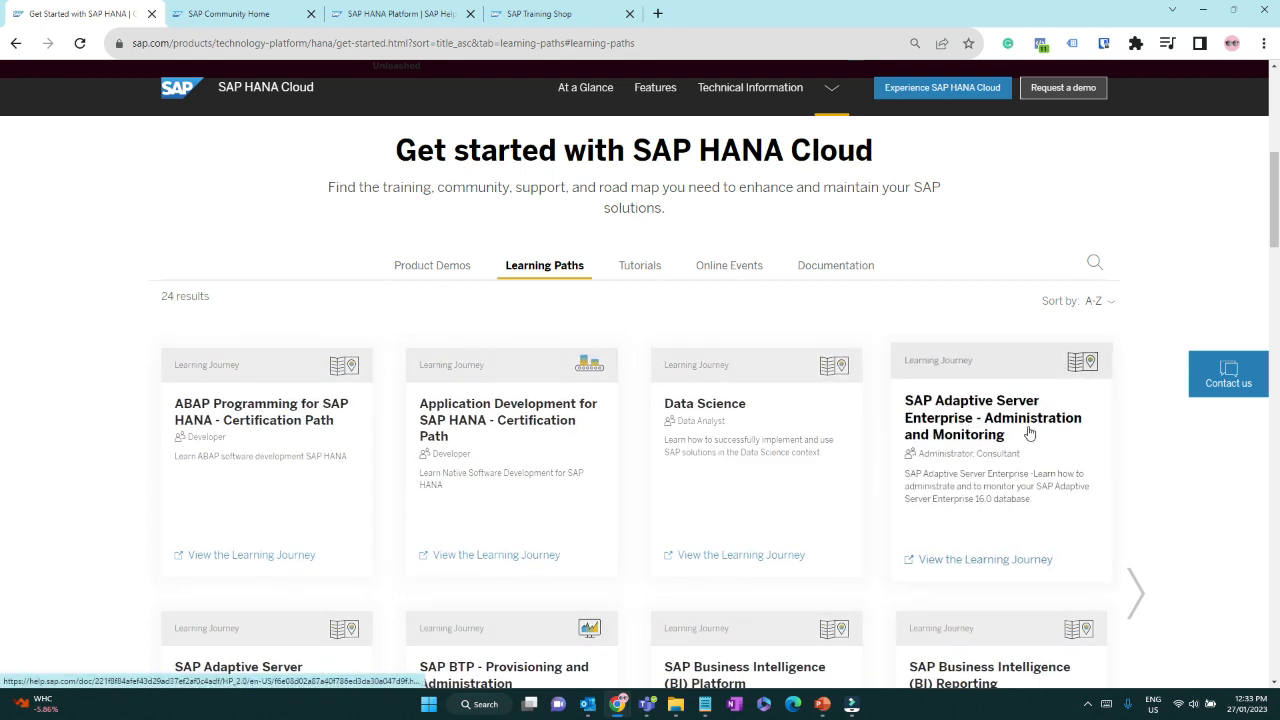
mouse_move(1048, 442)
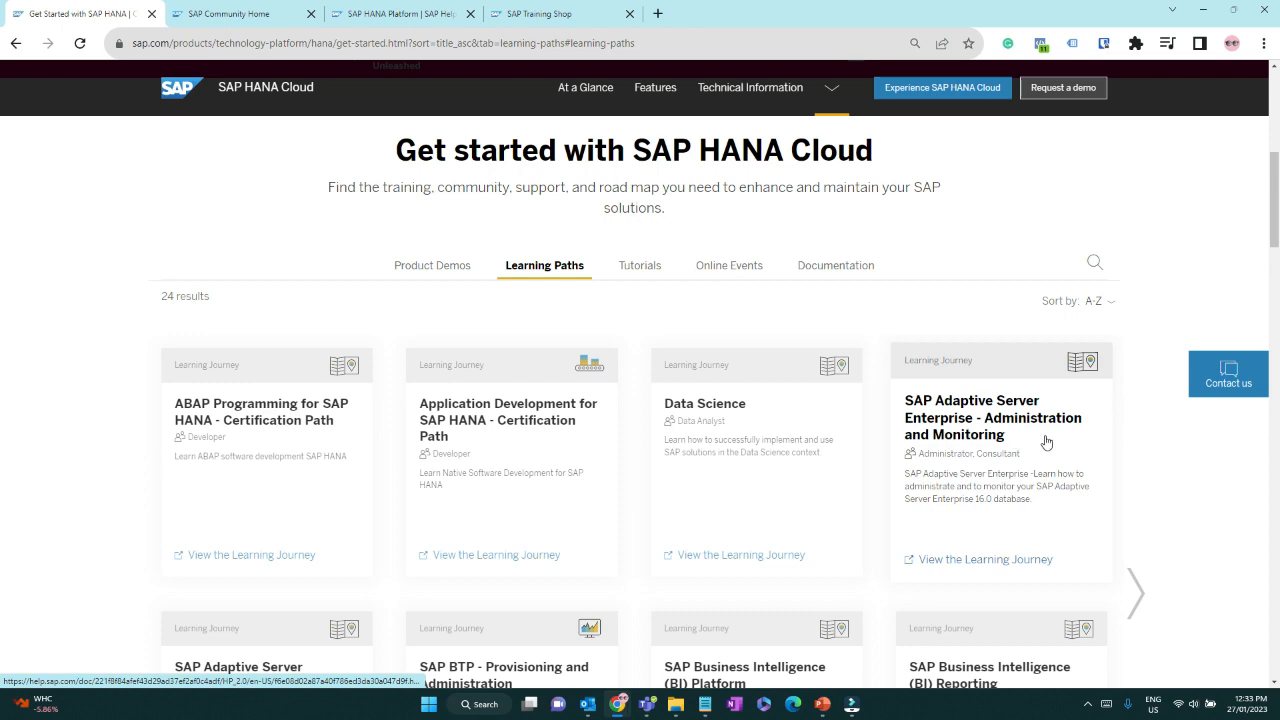
scroll("down", 3)
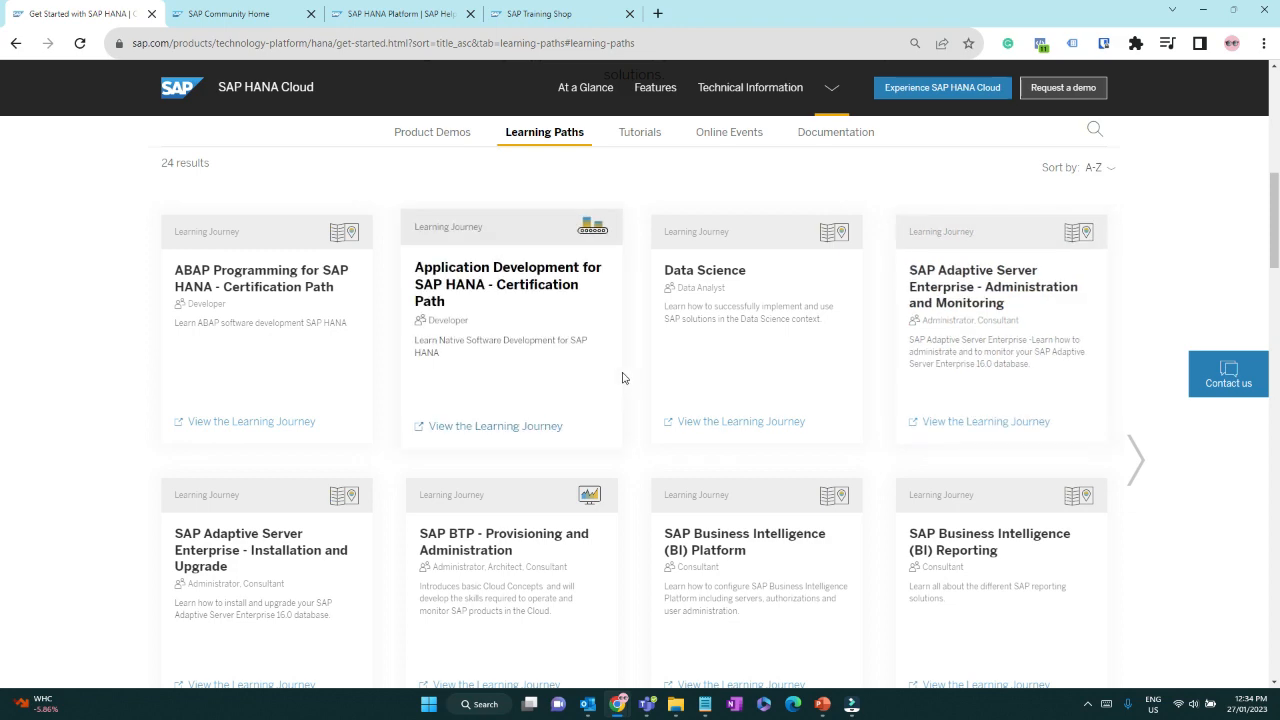
mouse_move(620, 380)
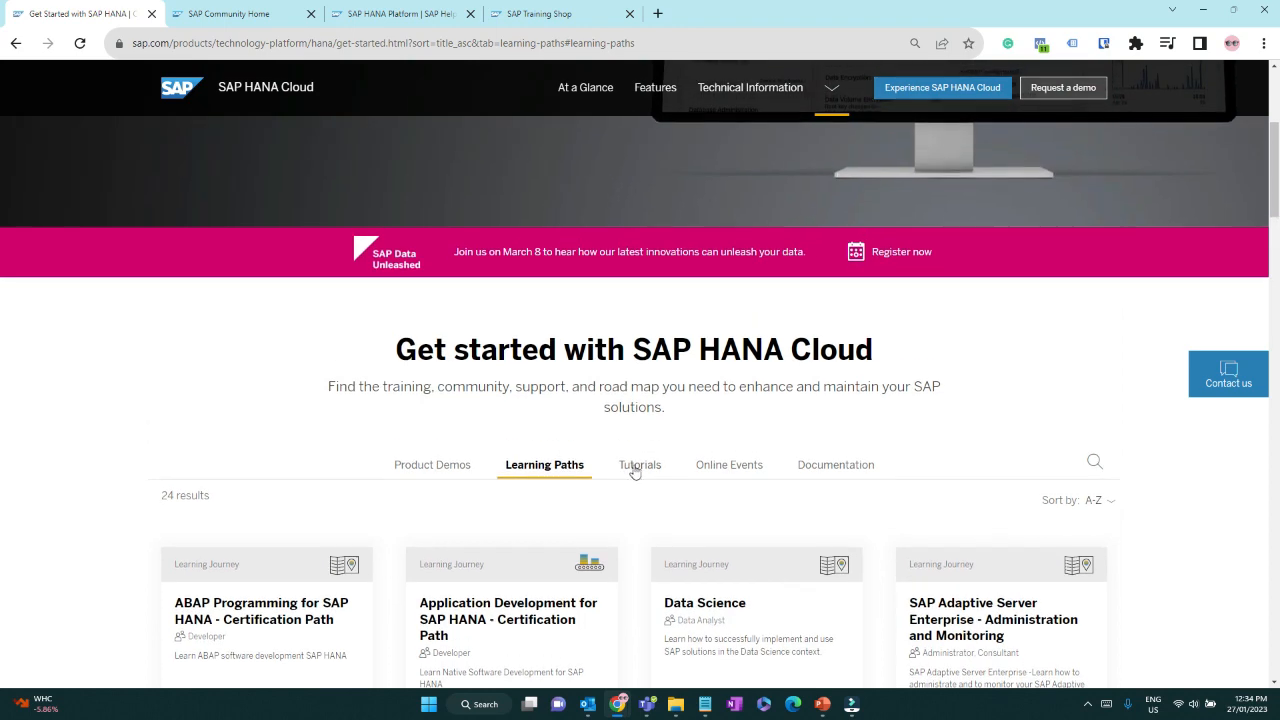
Step: Browse the 71 developer Tutorials, then show the 27 Online Events for SAP HANA Cloud
left_click(636, 464)
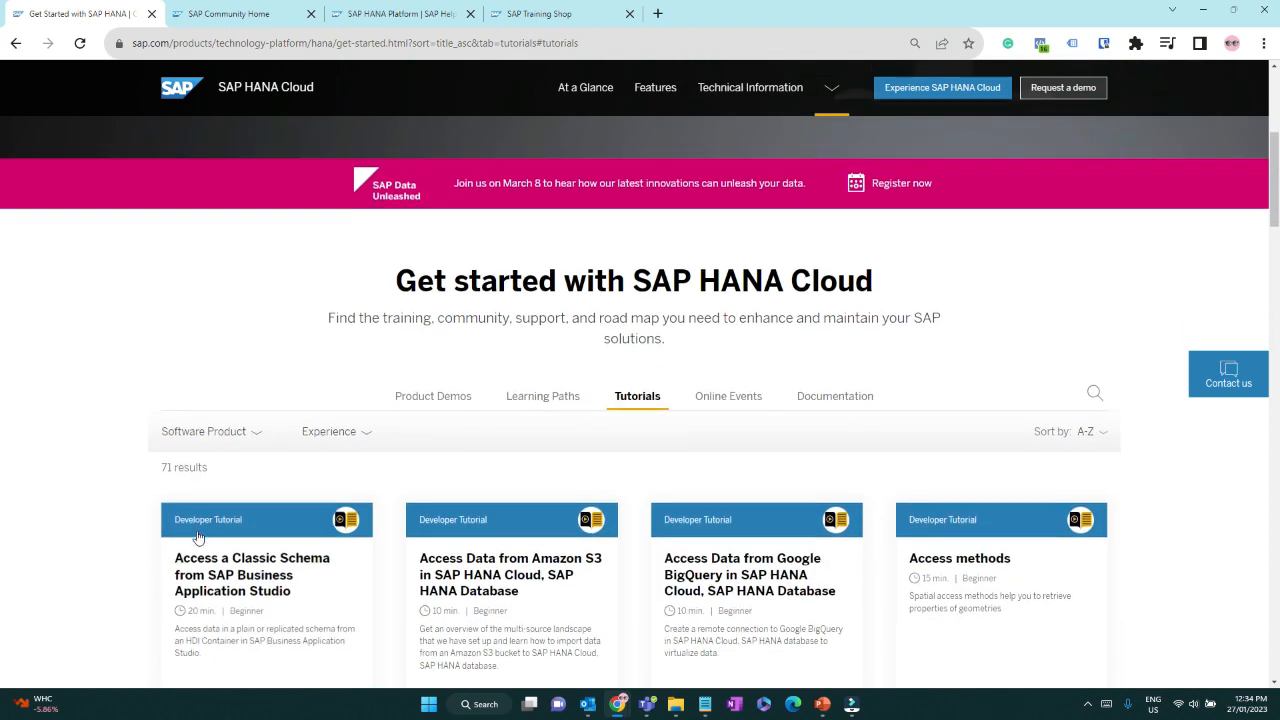
scroll("down", 3)
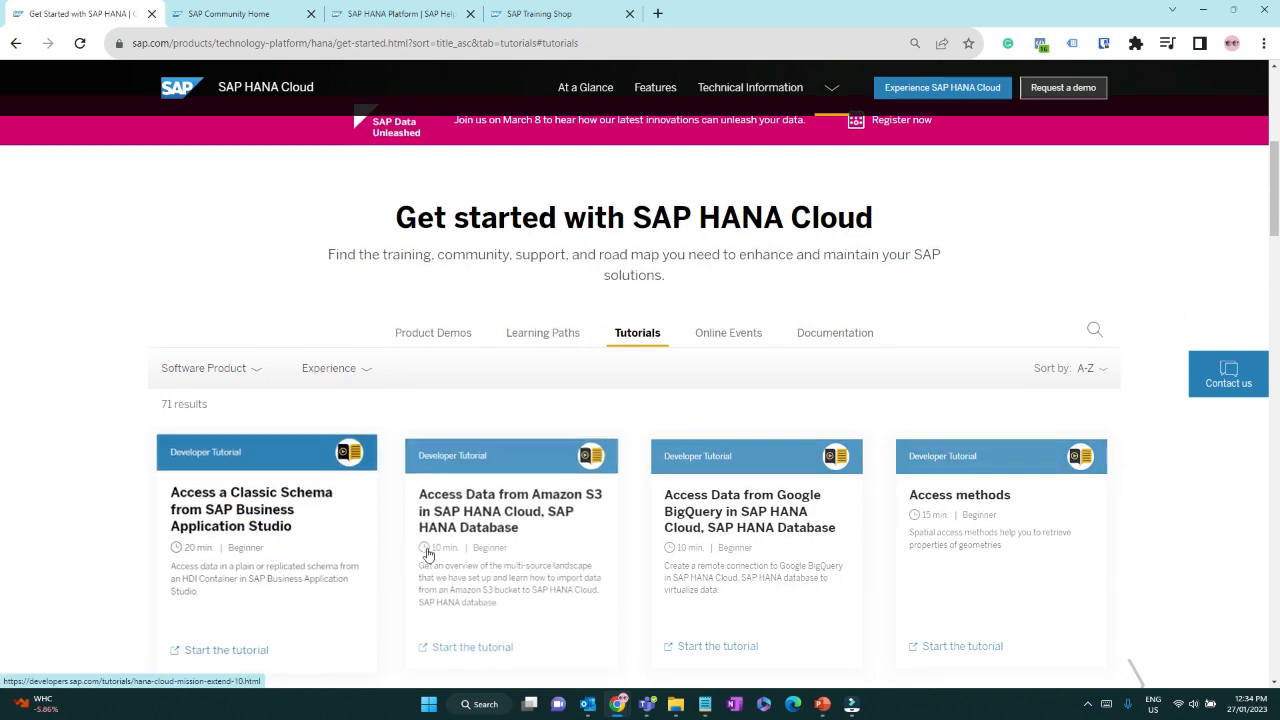
scroll("down", 3)
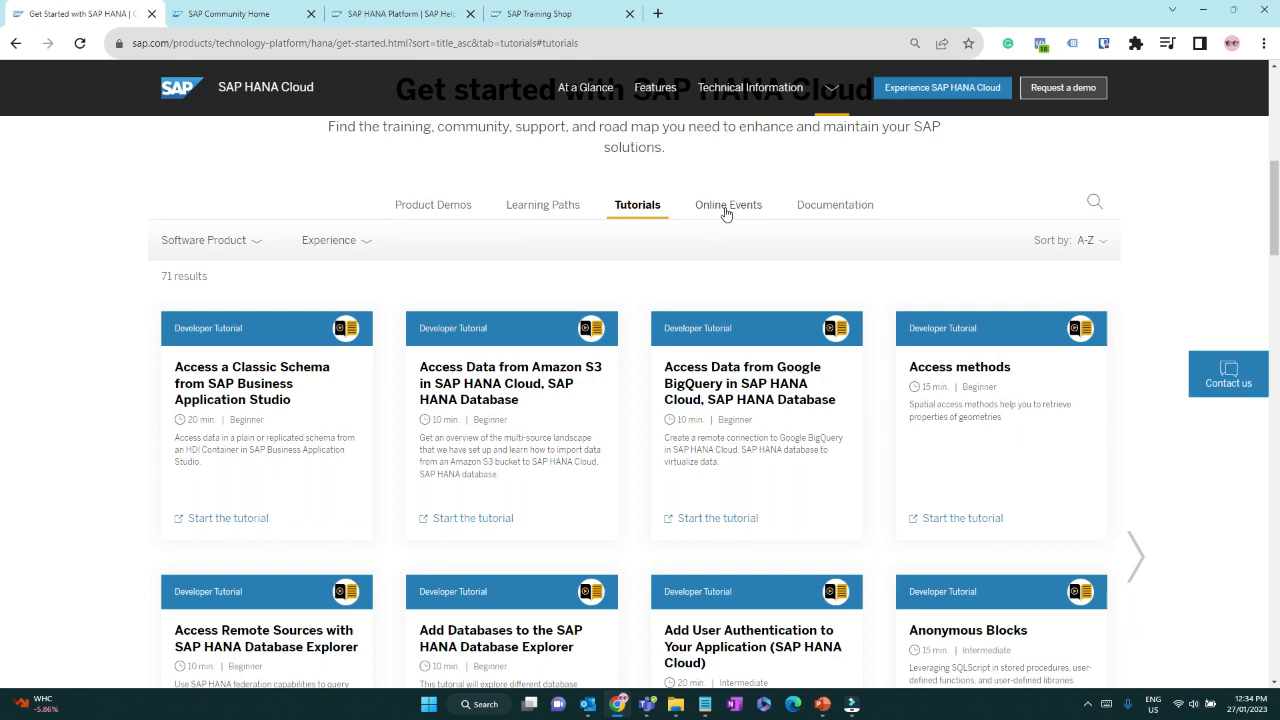
left_click(726, 204)
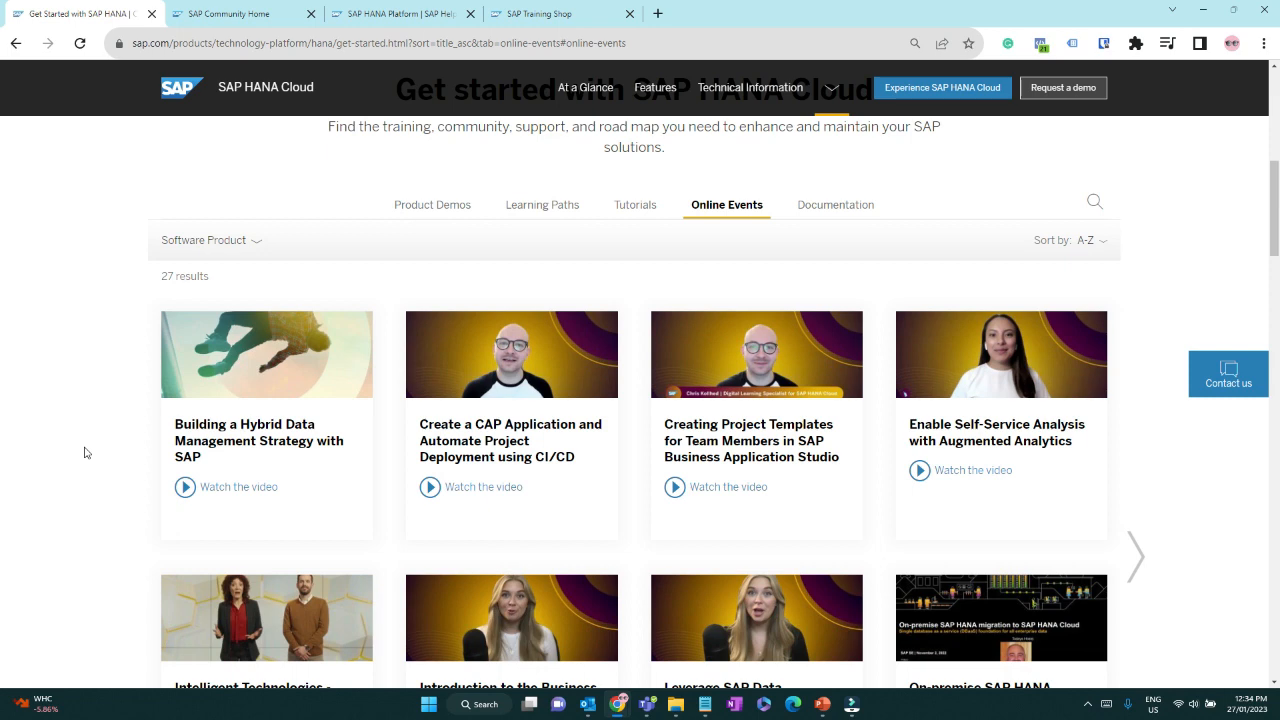
mouse_move(300, 408)
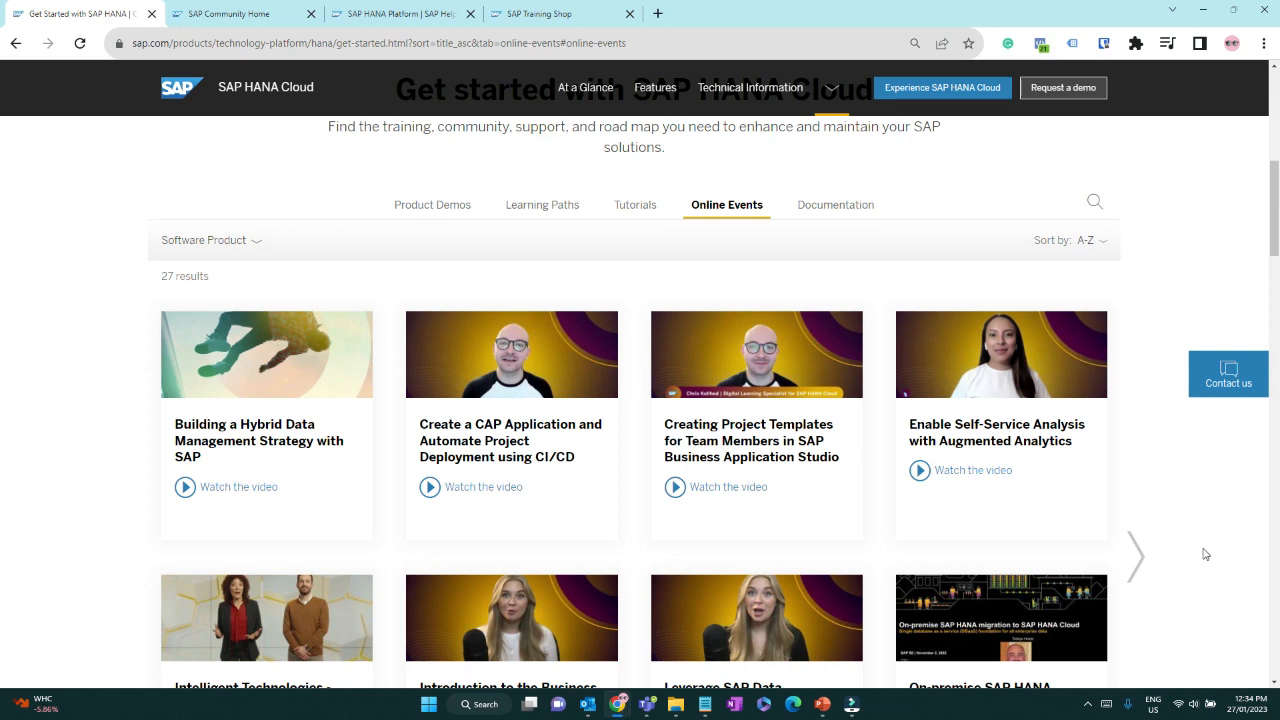
Step: View the 27 SAP HANA Cloud Documentation resources, then return to the SAP Community home page
left_click(832, 204)
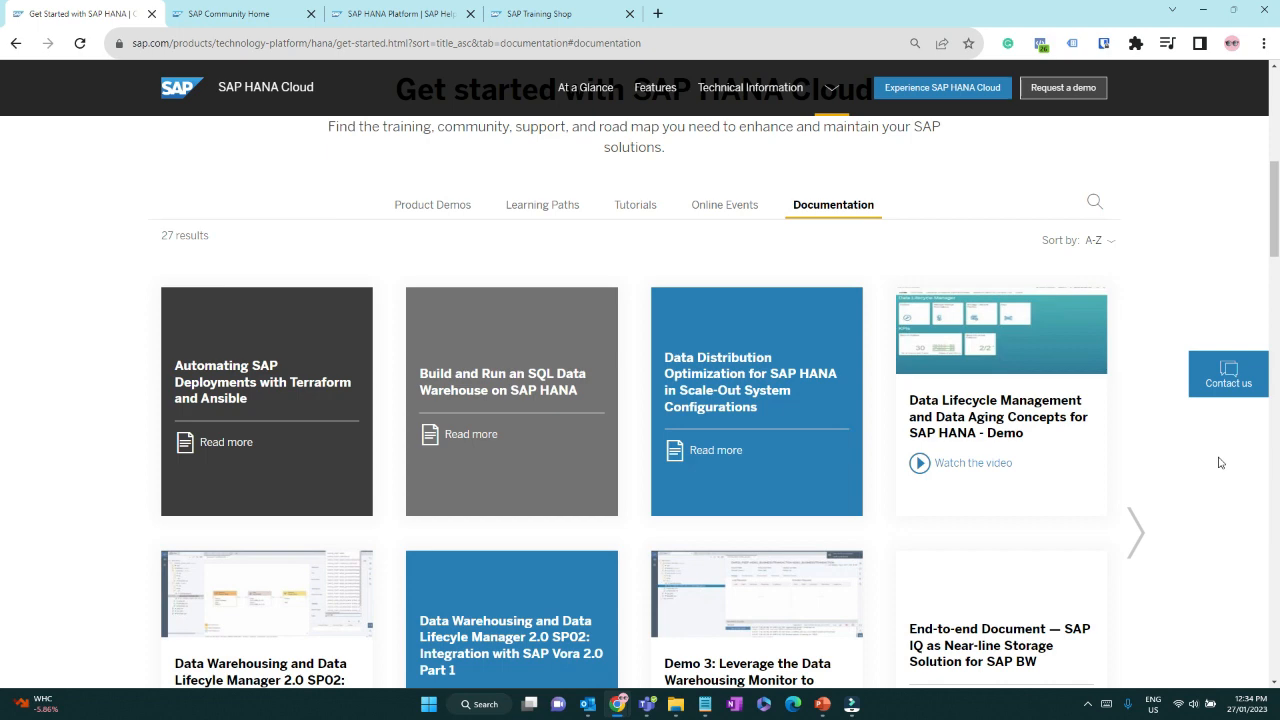
scroll("down", 3)
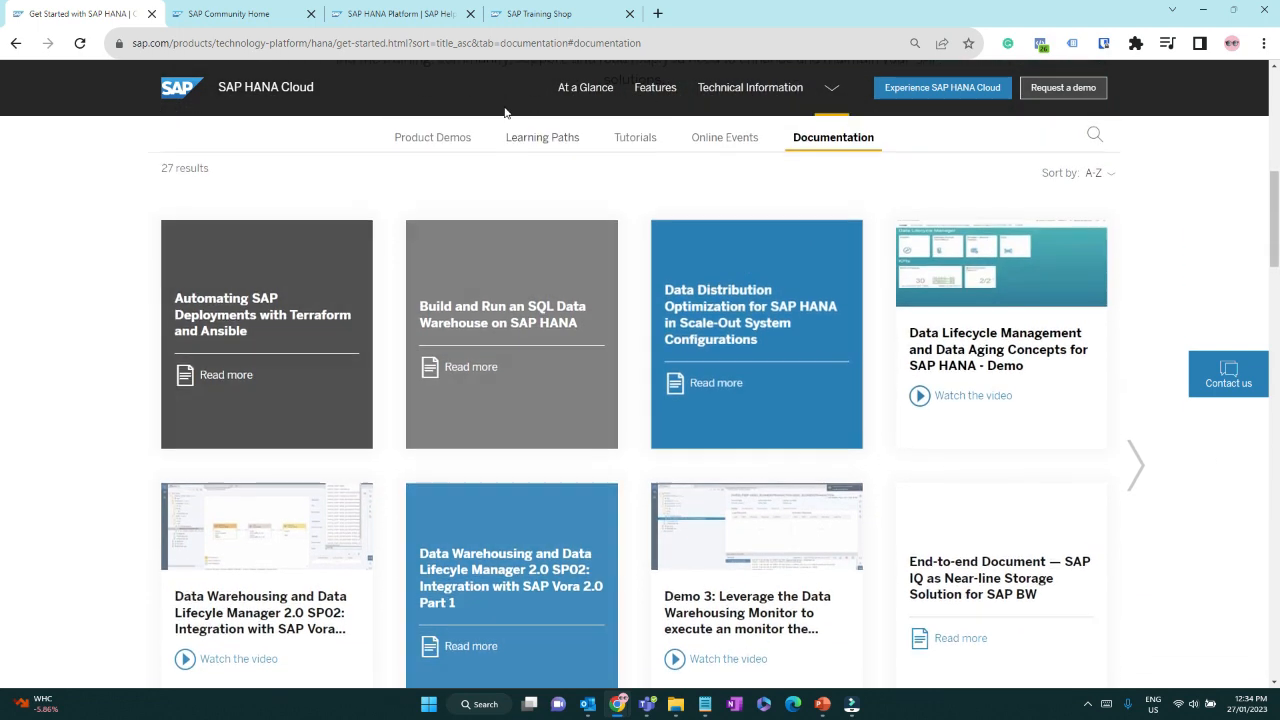
left_click(230, 12)
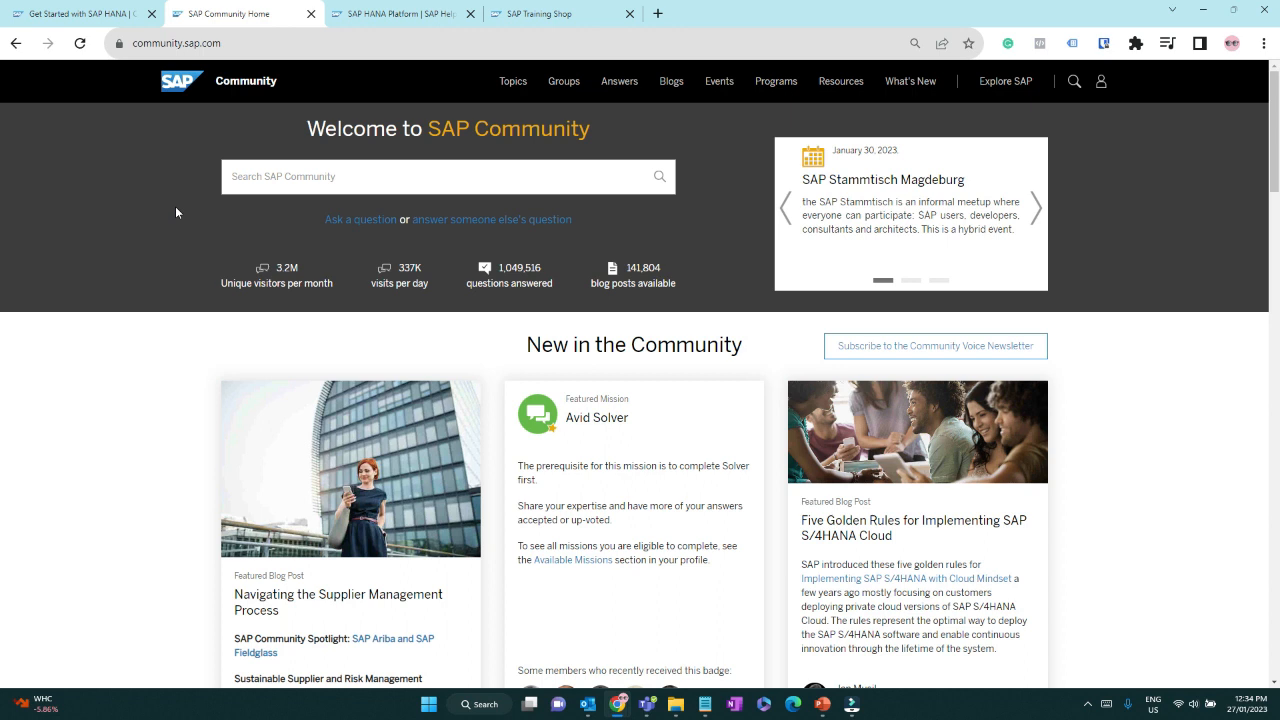
mouse_move(148, 248)
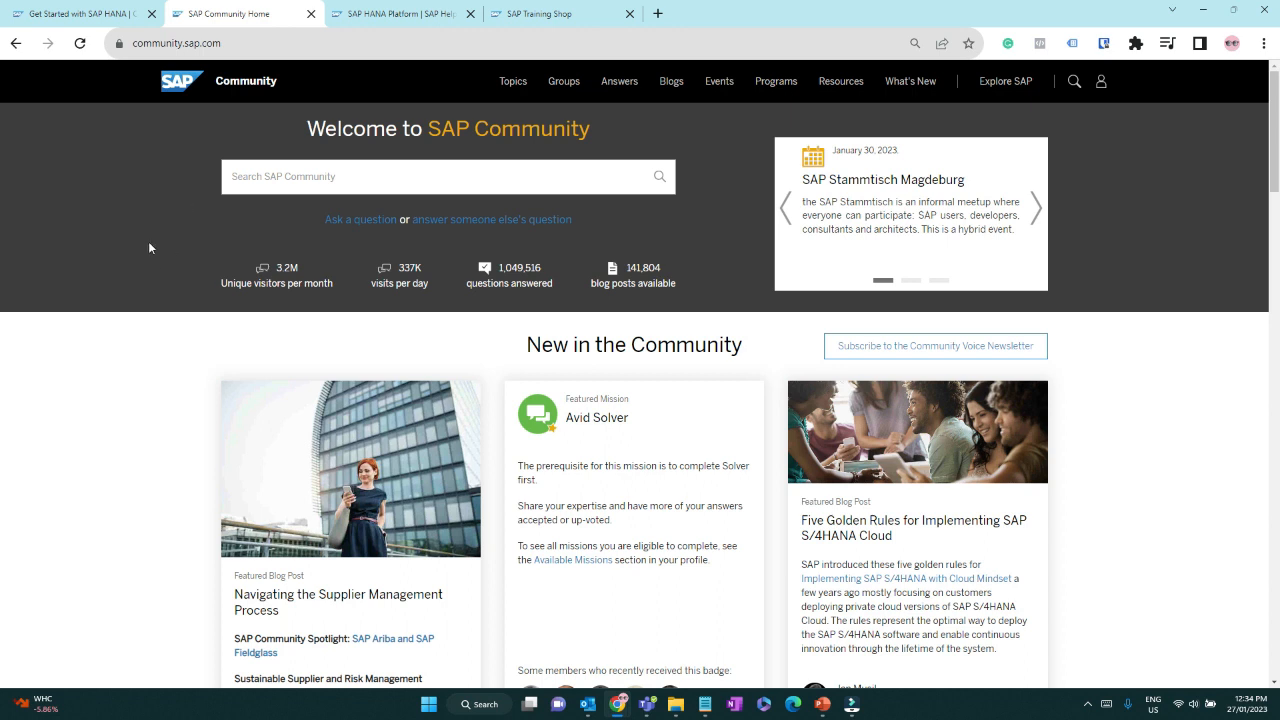
Step: Search community topics for 'hana' and pick SAP HANA on-premises and cloud databases from the 46 results
left_click(512, 80)
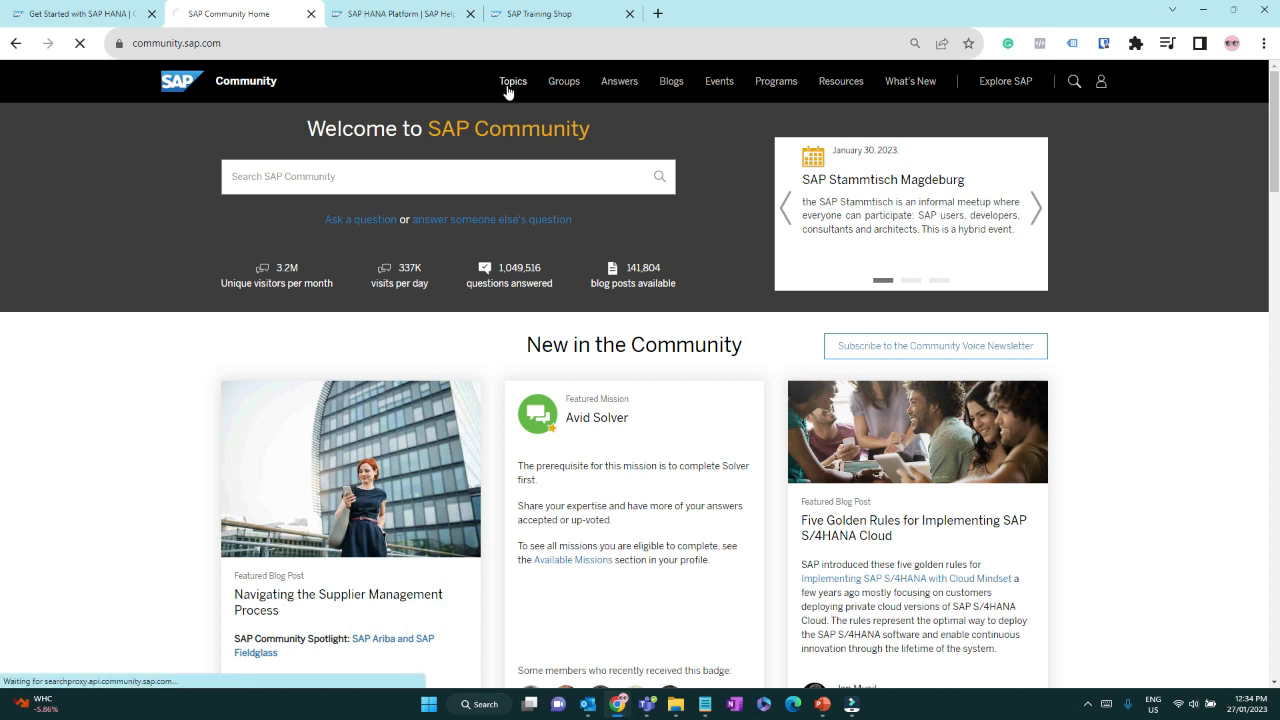
left_click(512, 80)
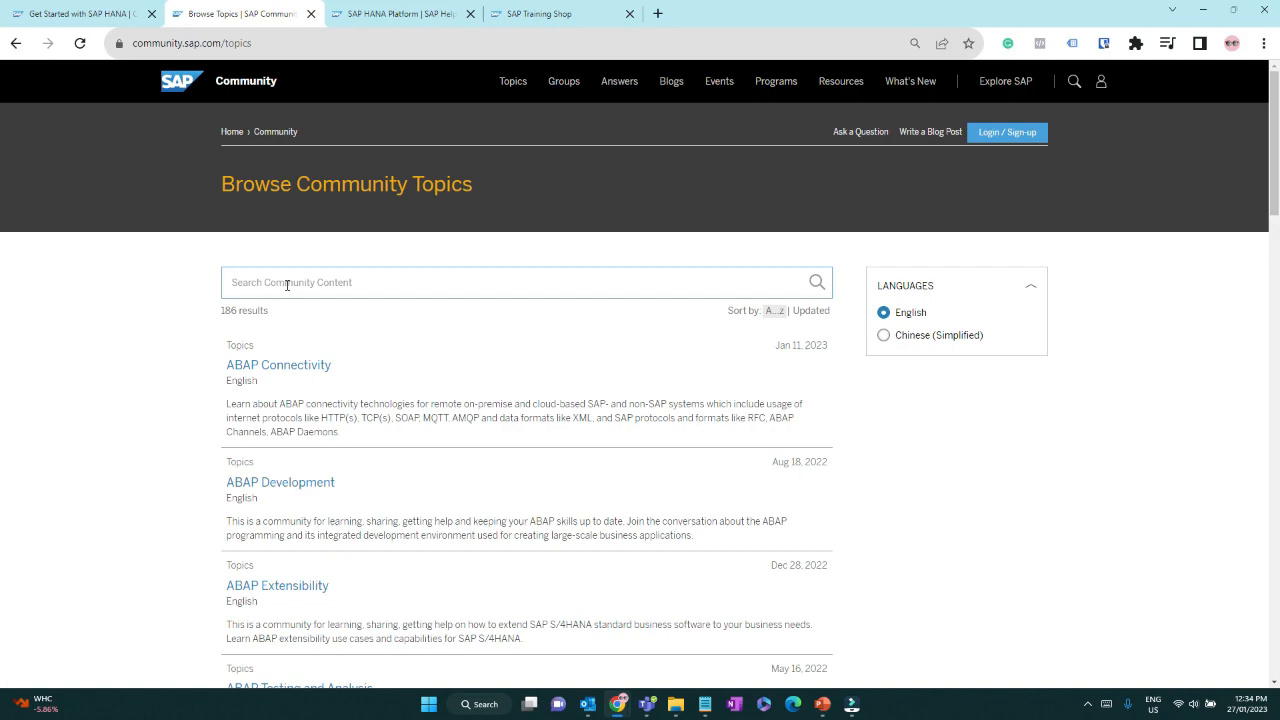
type("hana")
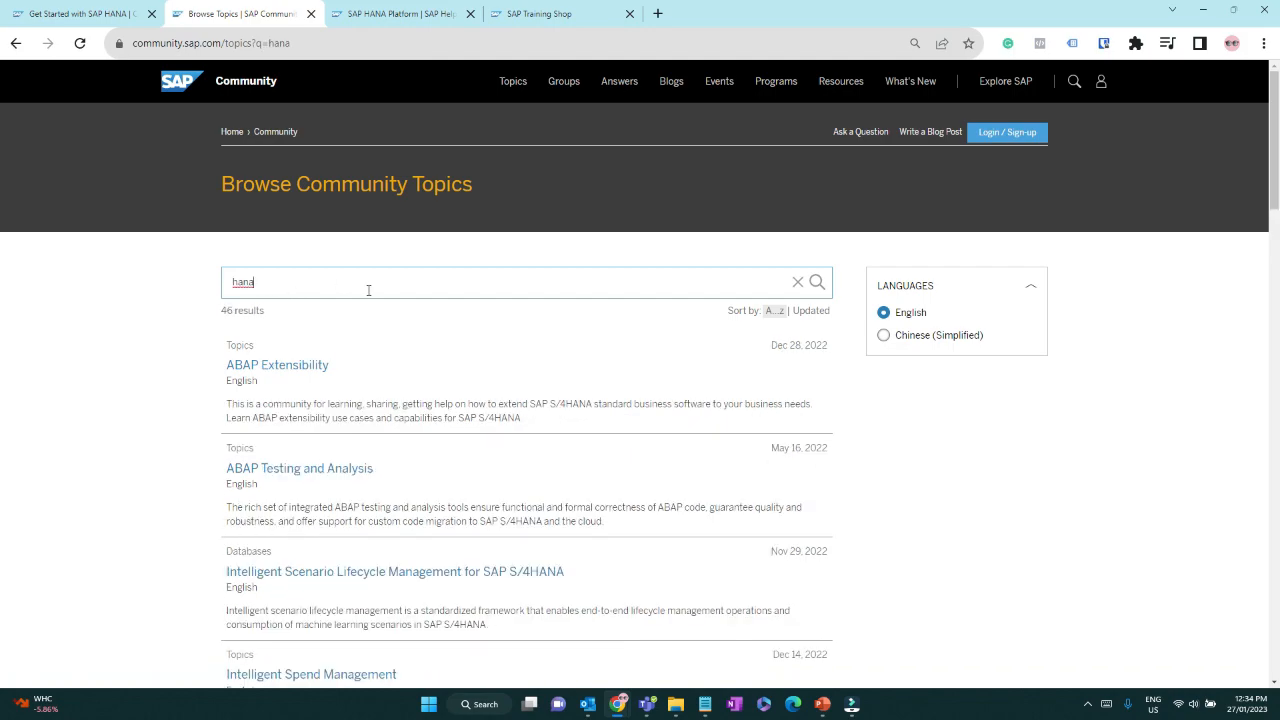
scroll("down", 3)
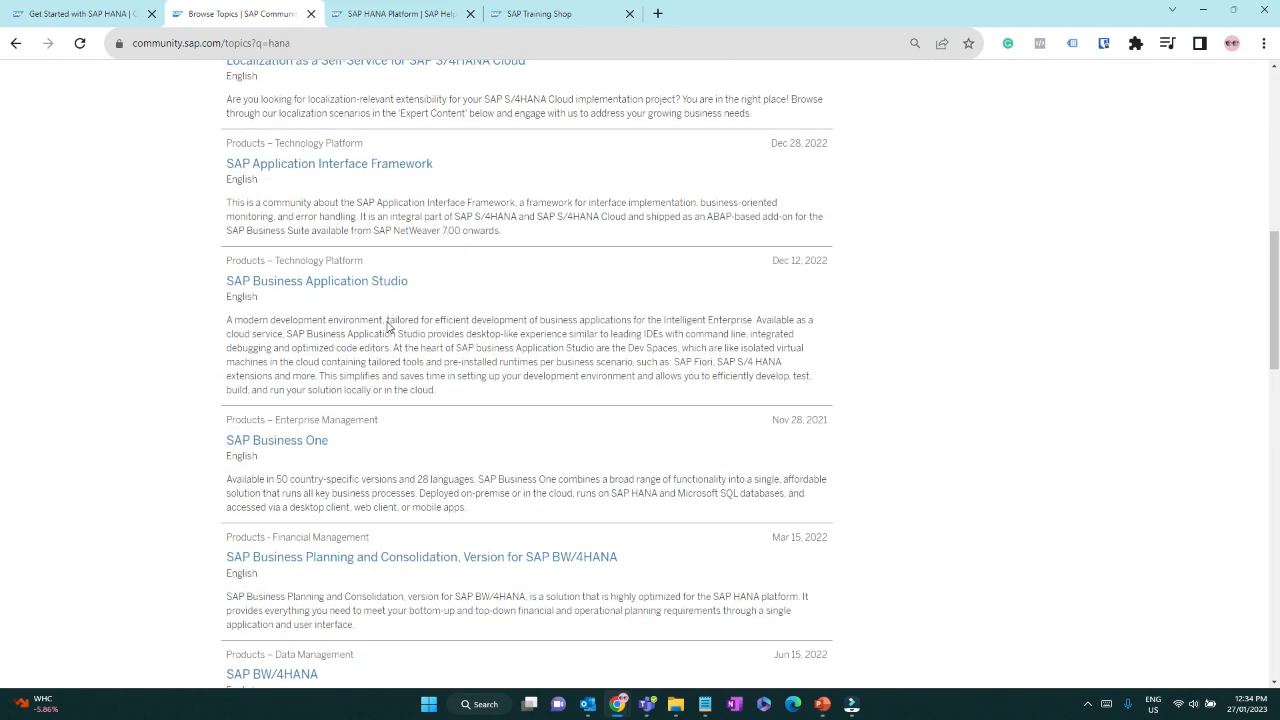
scroll("down", 3)
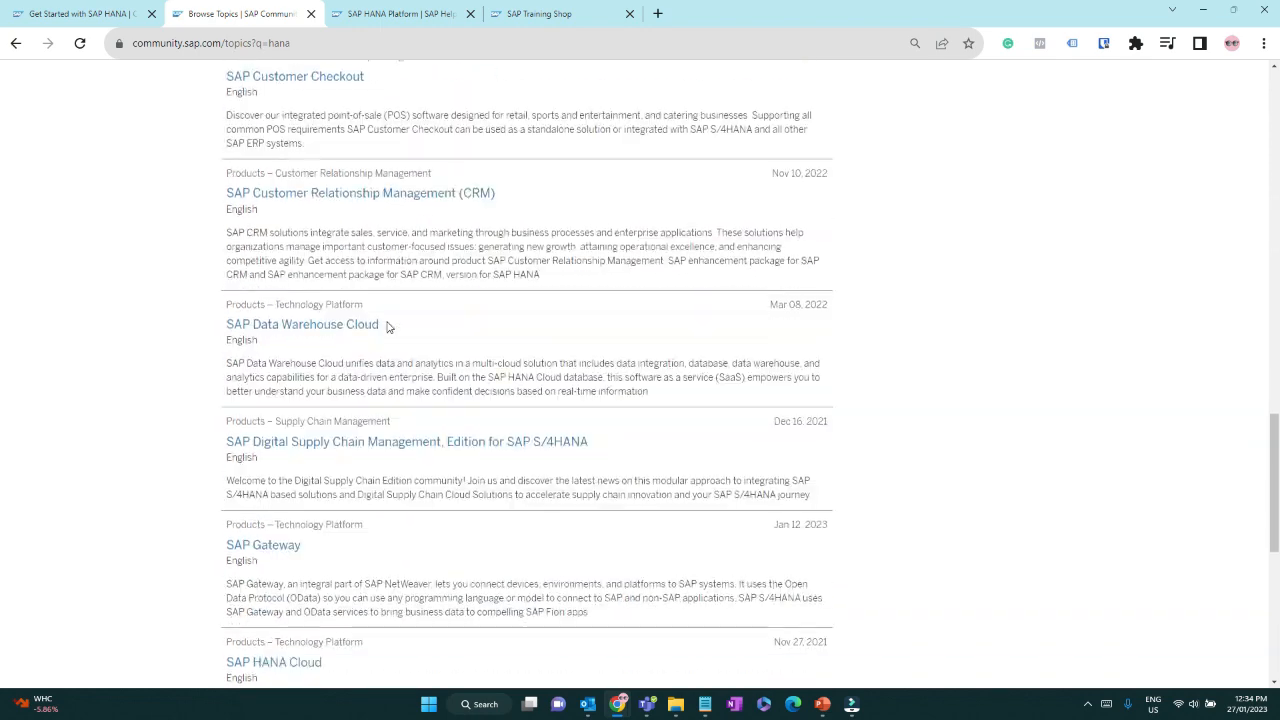
scroll("down", 3)
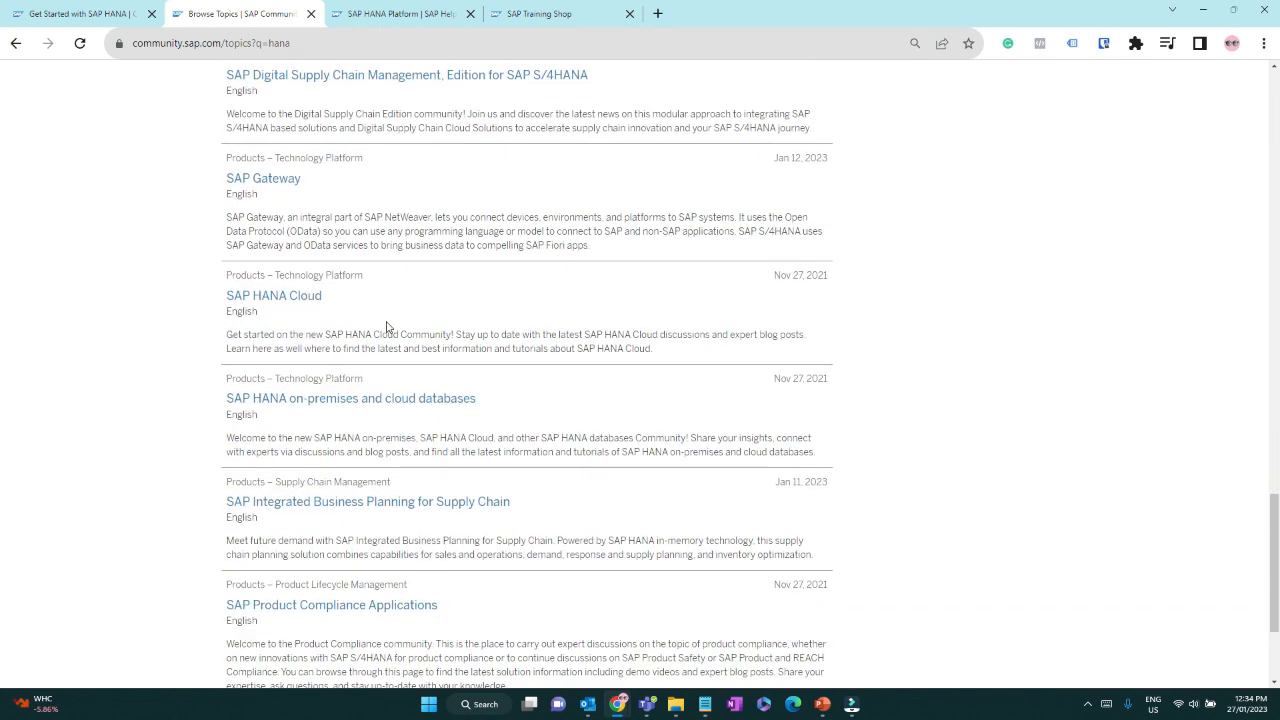
mouse_move(272, 296)
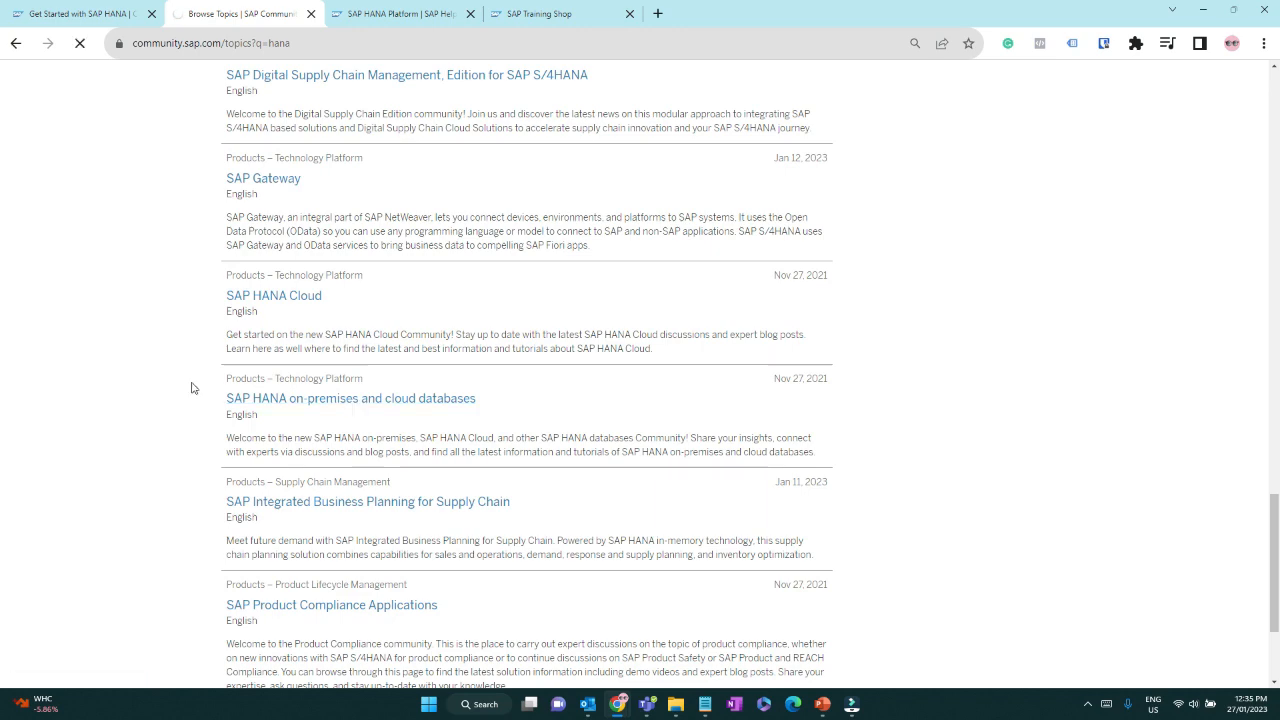
left_click(350, 398)
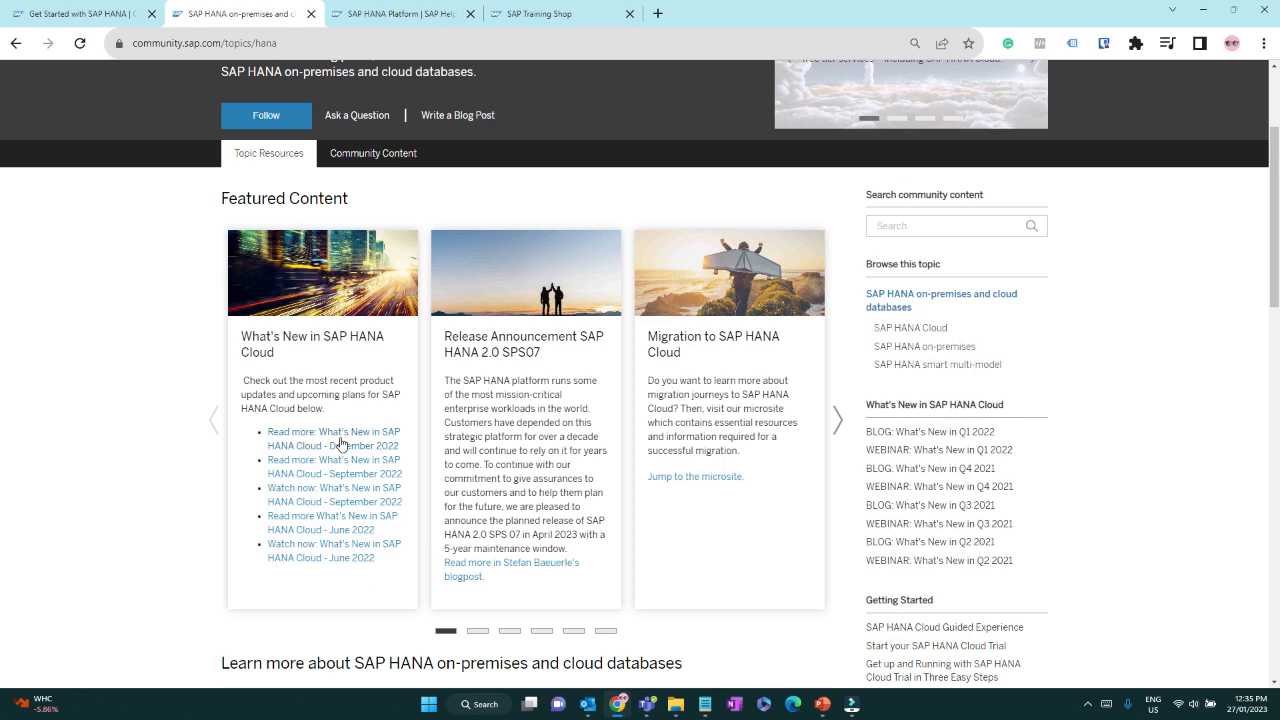
mouse_move(336, 444)
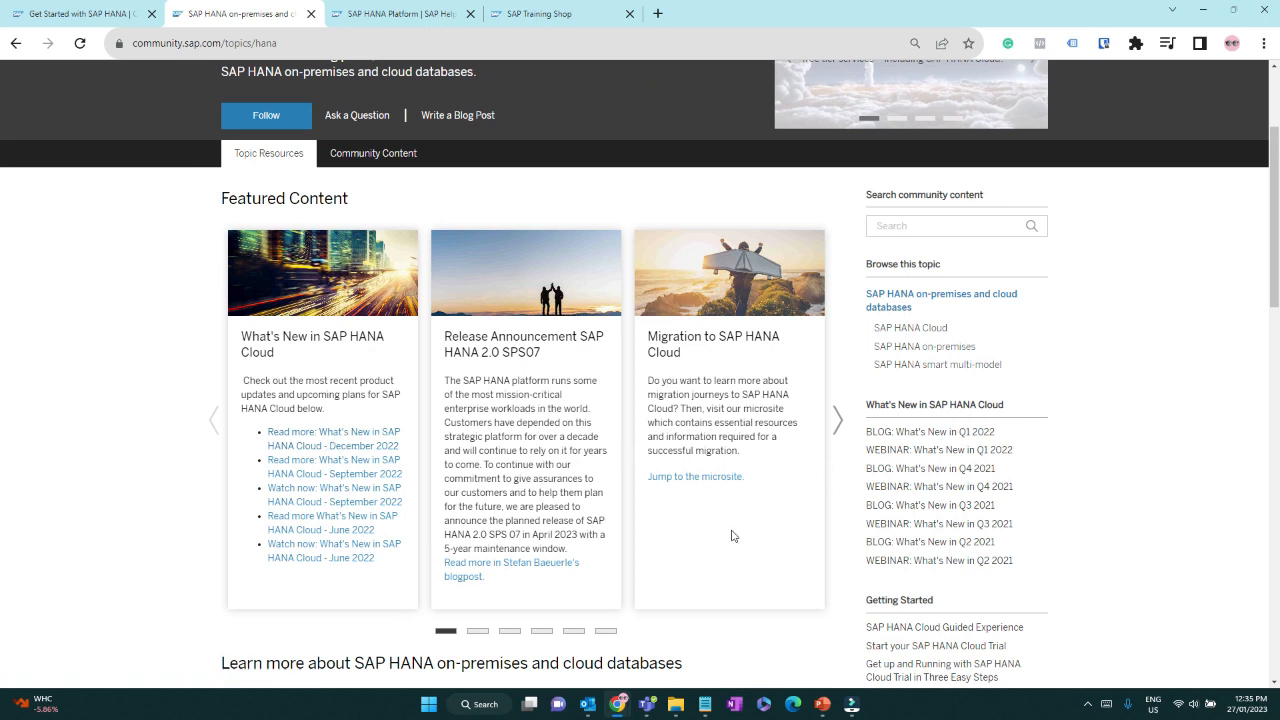
mouse_move(928, 432)
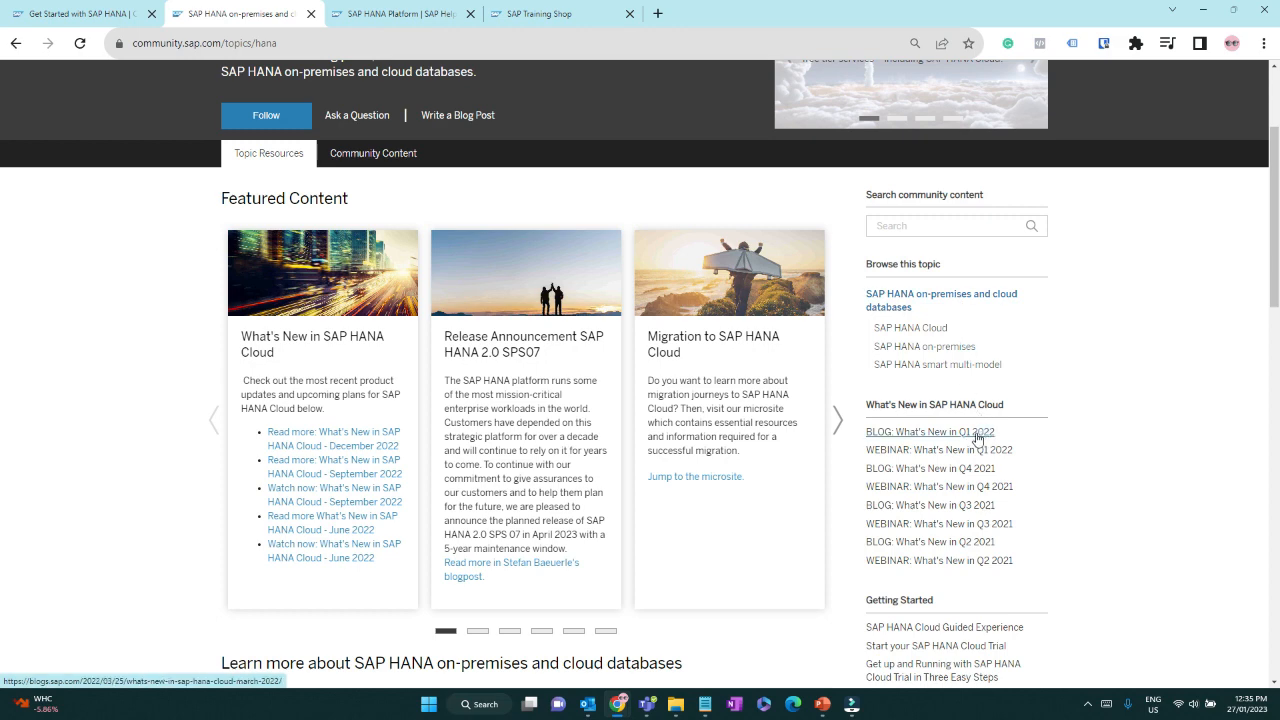
Step: Scroll through the topic's Featured Content, Community Calls and Documentation resources
scroll("down", 3)
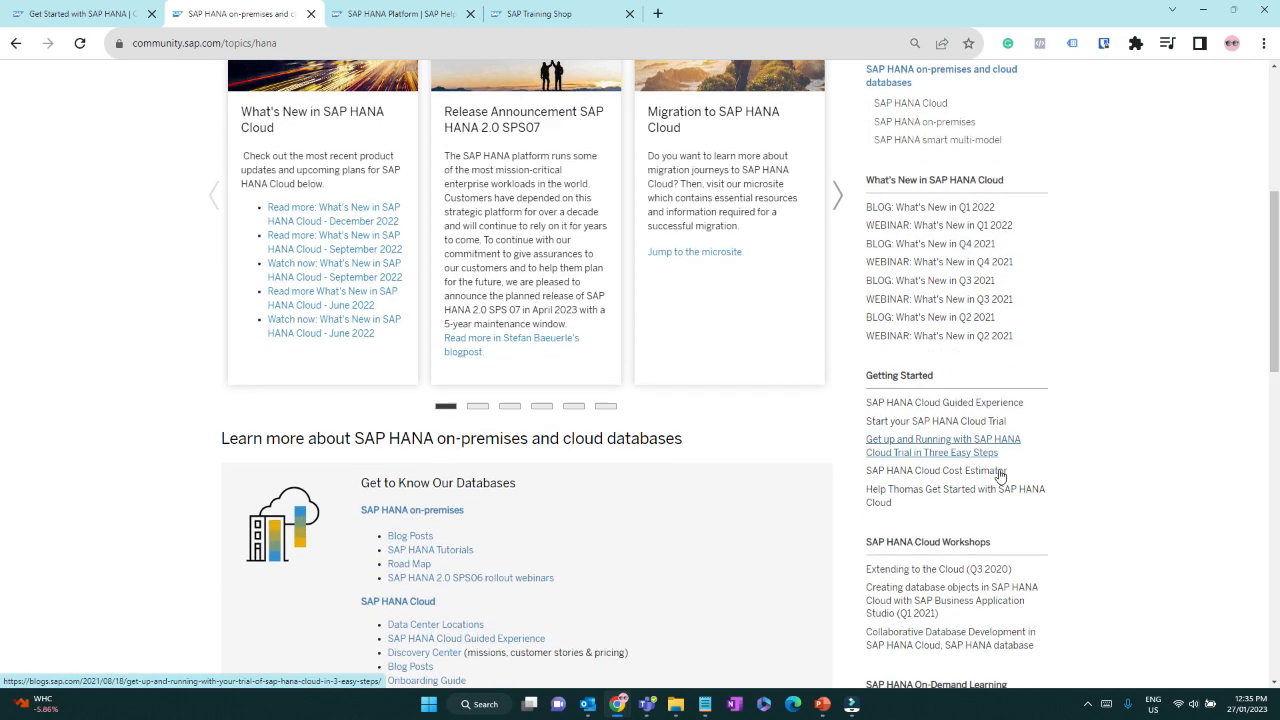
scroll("down", 3)
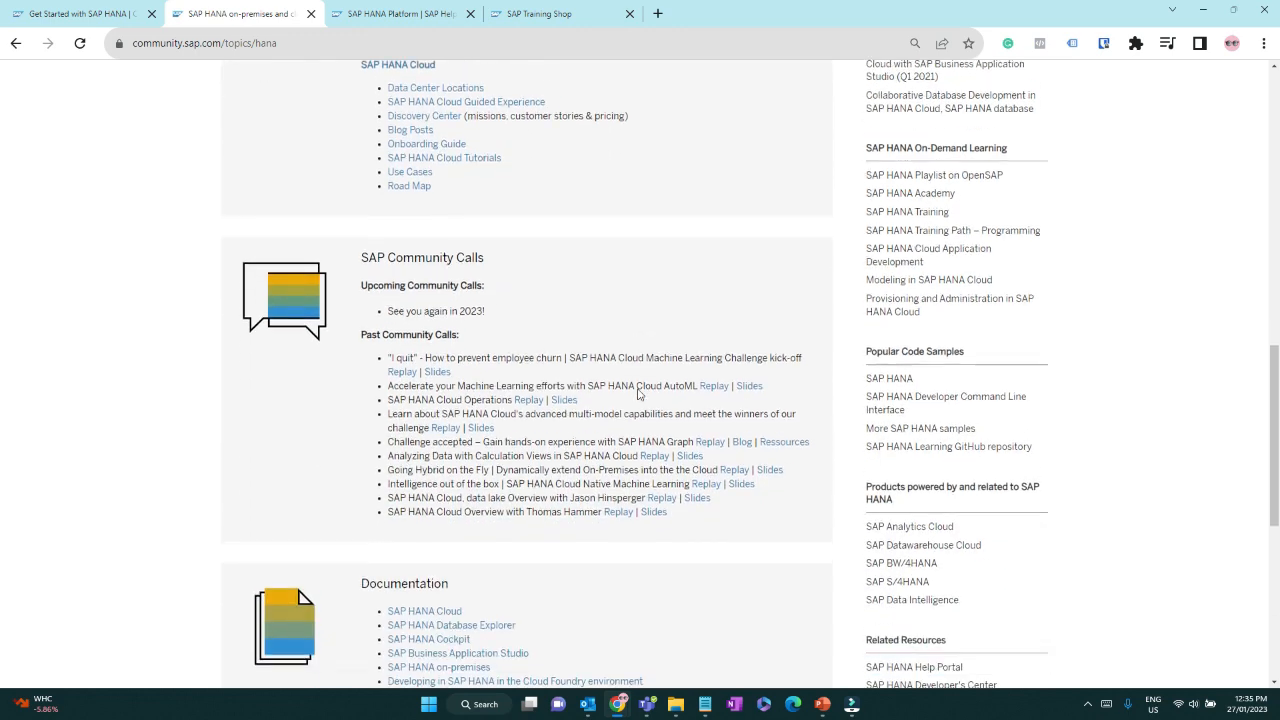
scroll("down", 3)
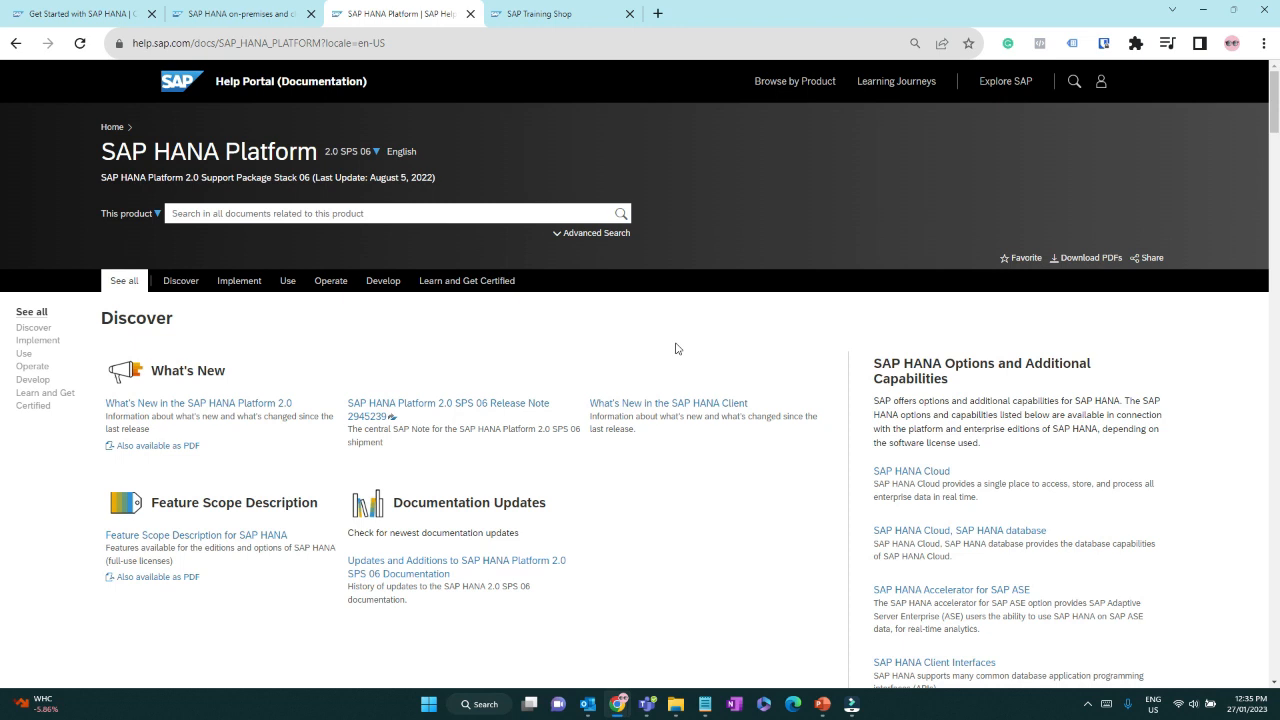
mouse_move(648, 340)
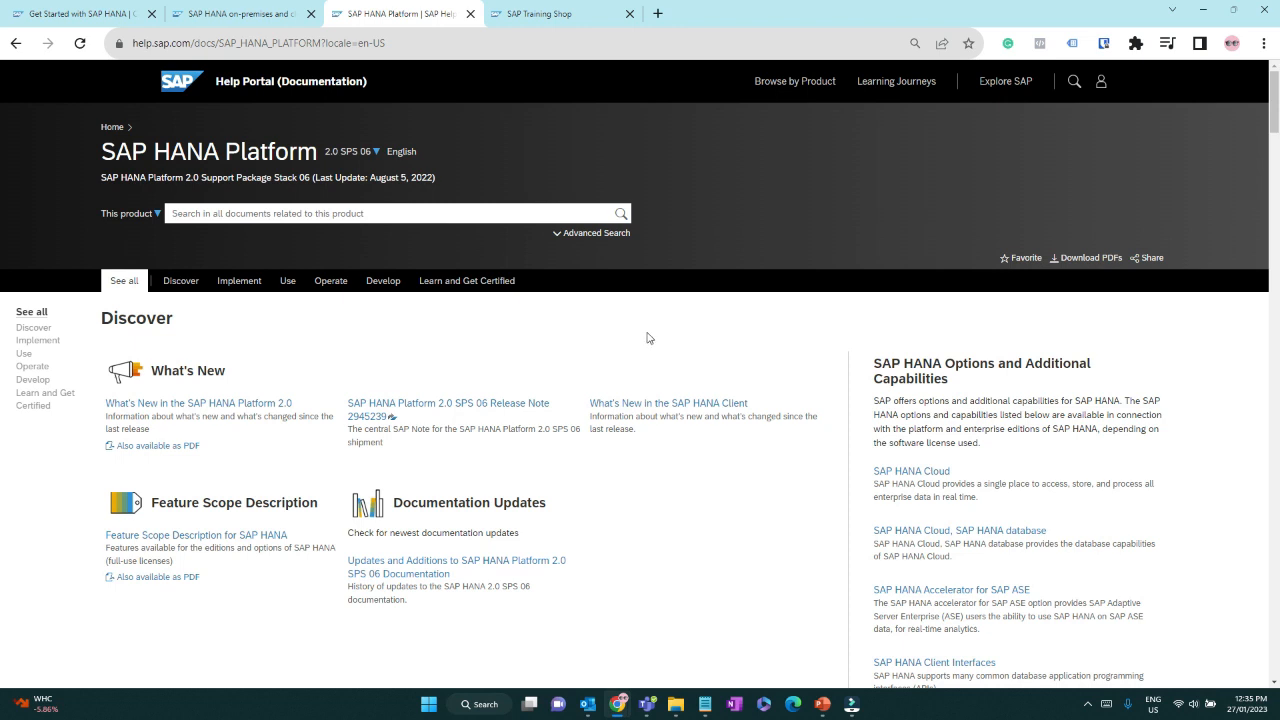
mouse_move(708, 196)
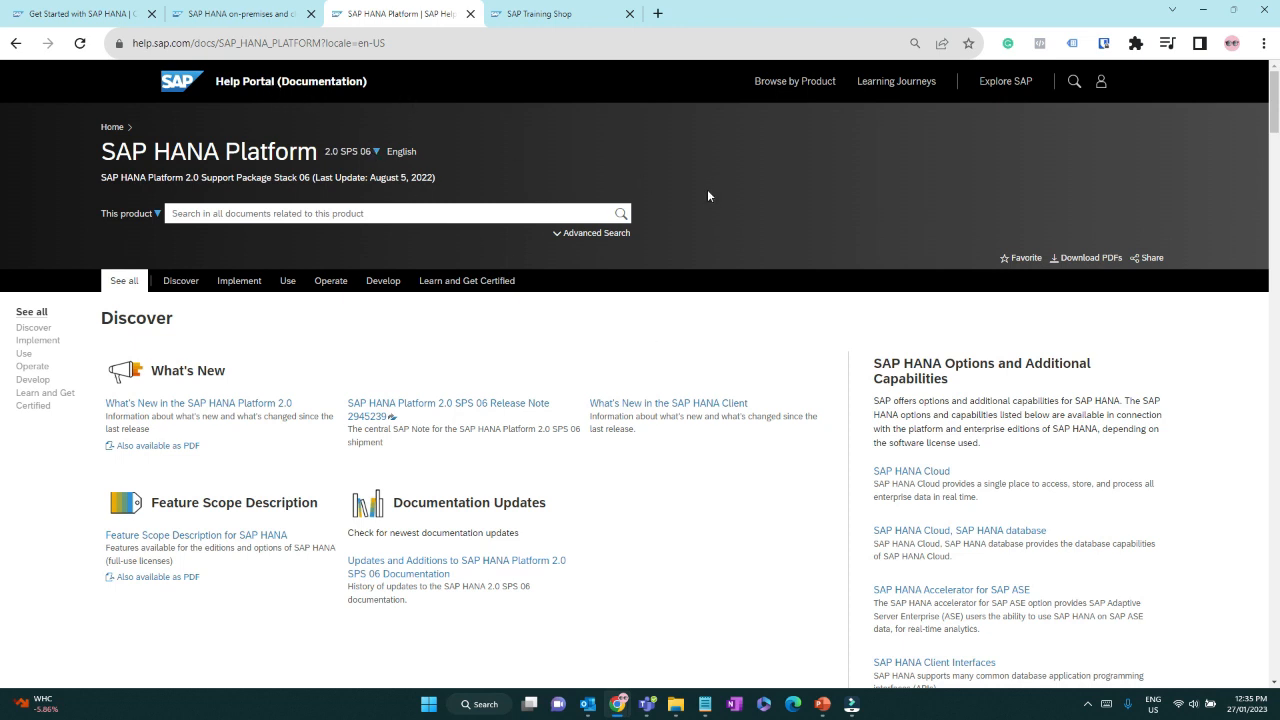
mouse_move(188, 412)
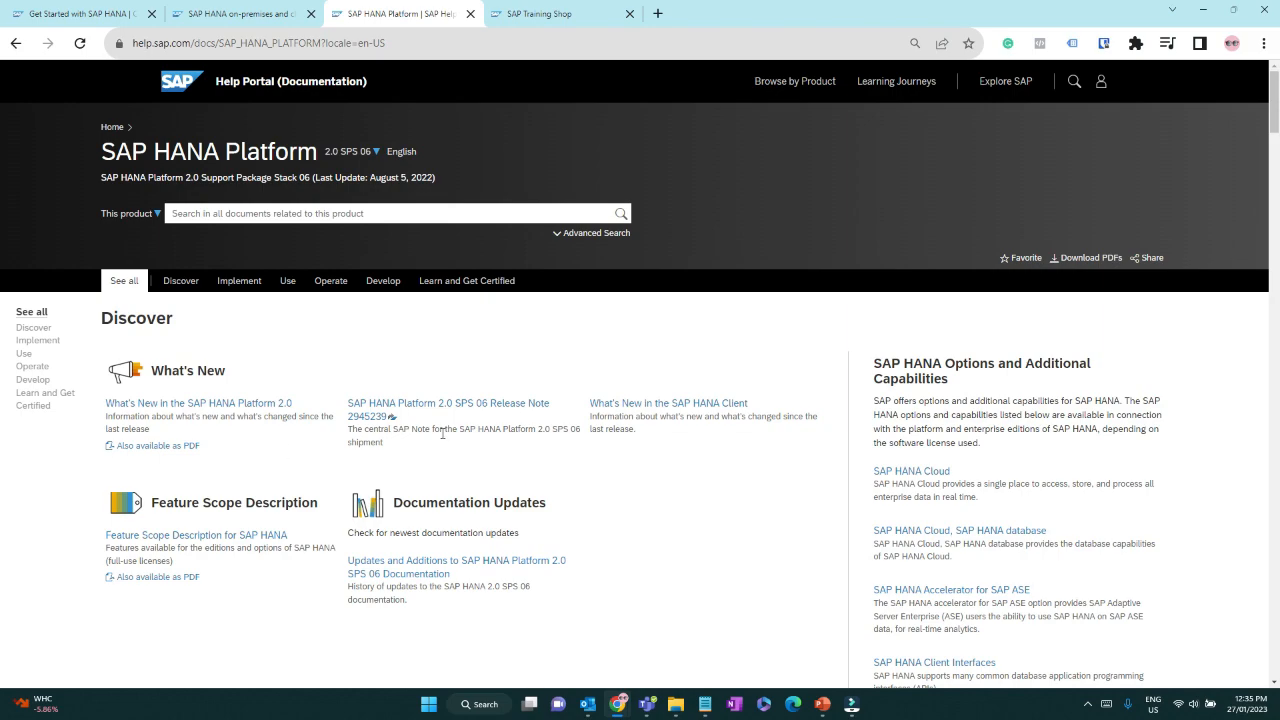
Step: Scroll the SAP HANA Platform documentation down to its Implement section of guides
scroll("down", 3)
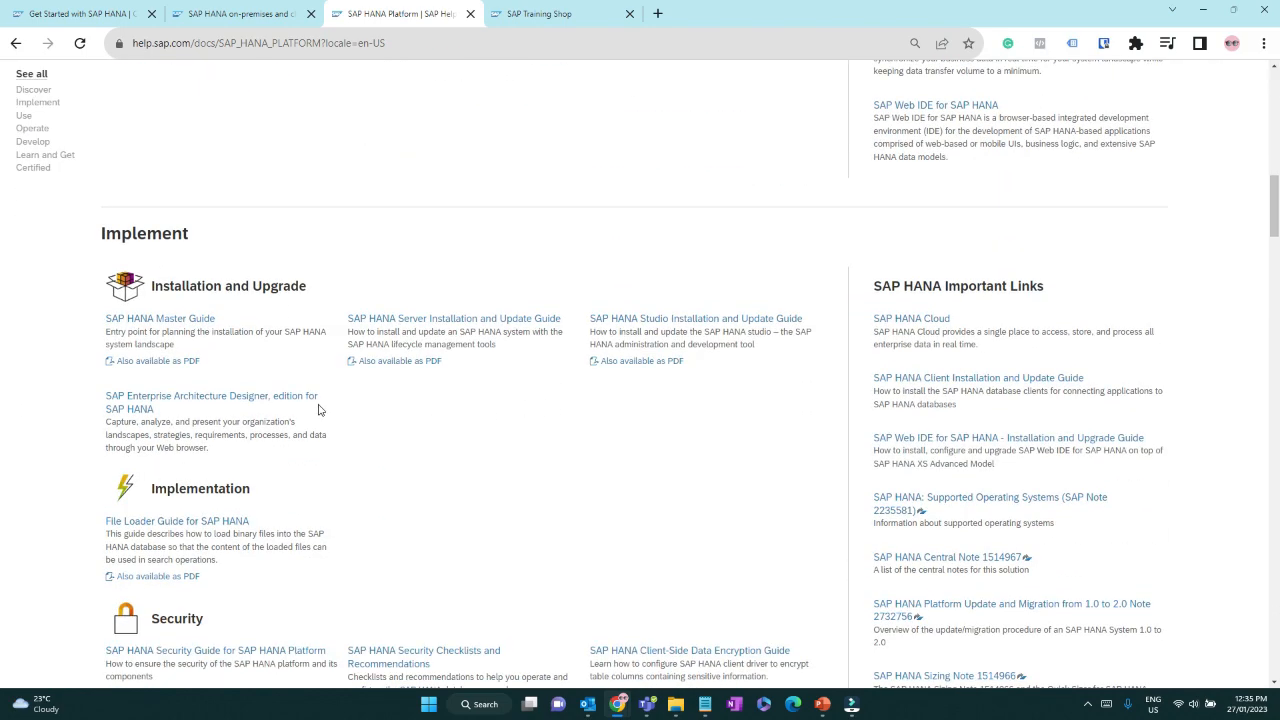
scroll("down", 3)
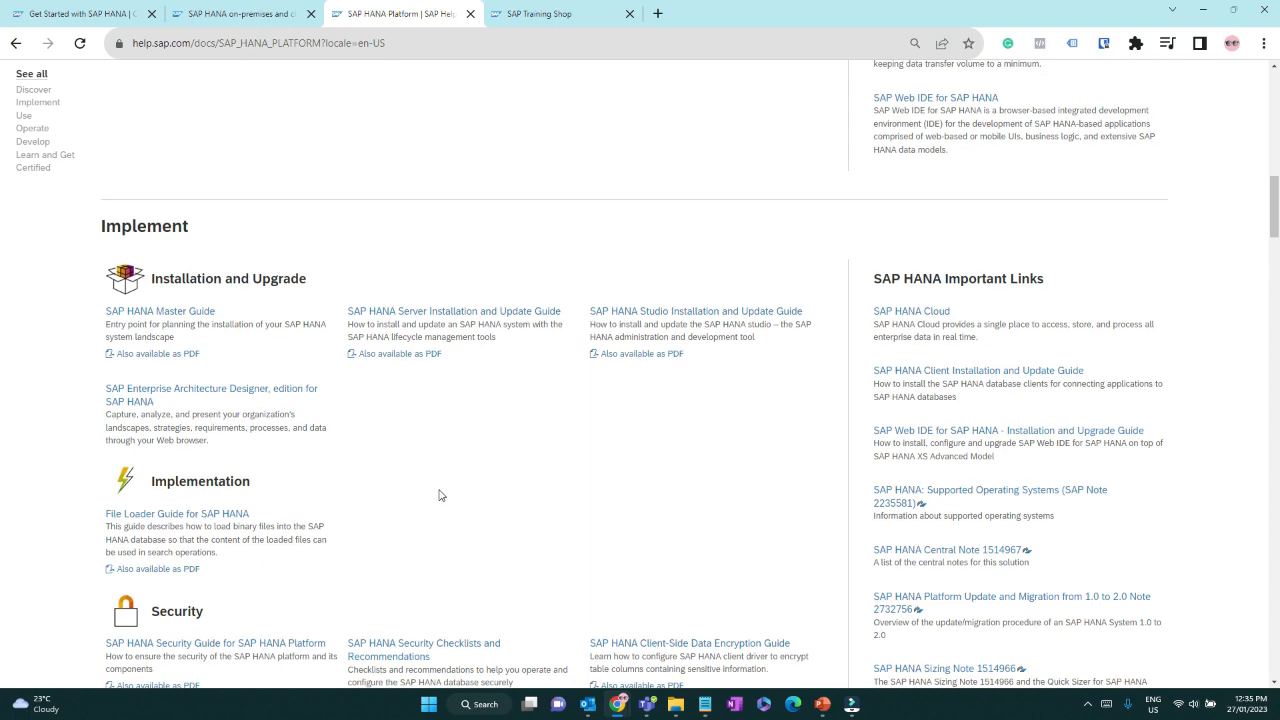
Step: Switch to SAP Training and Adoption and choose Technology from the Explore catalog menu
left_click(530, 12)
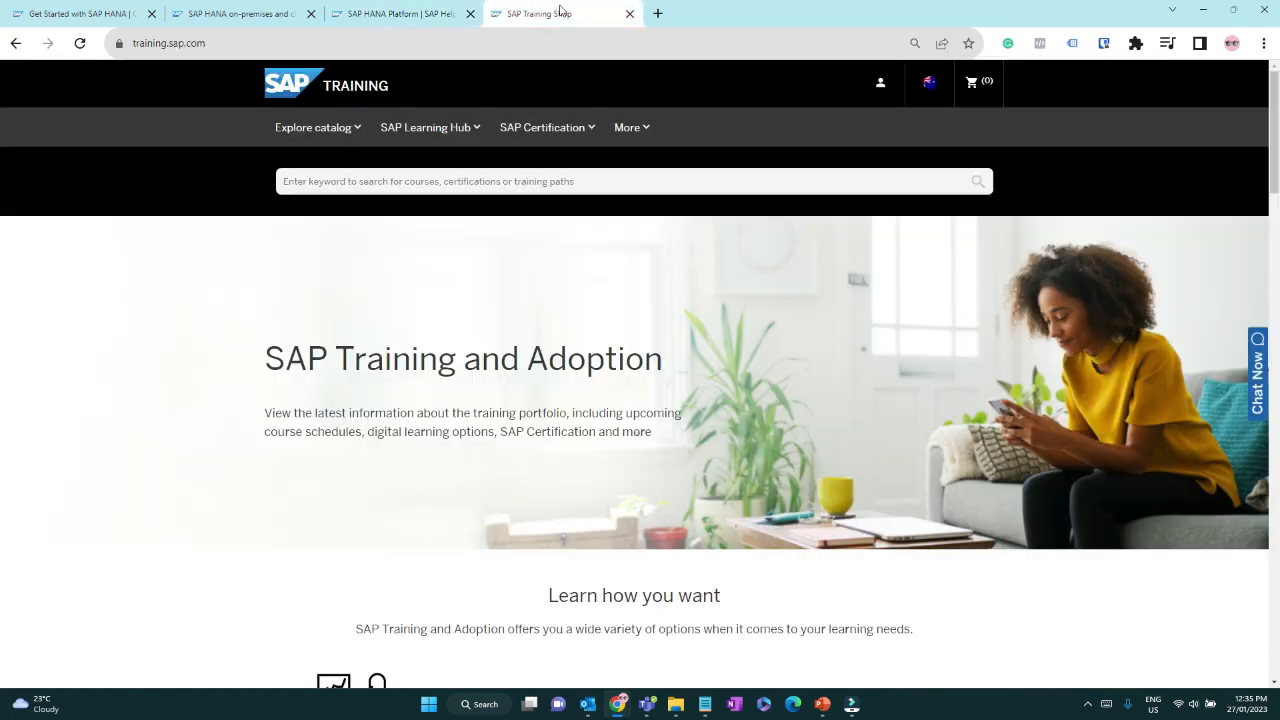
mouse_move(224, 328)
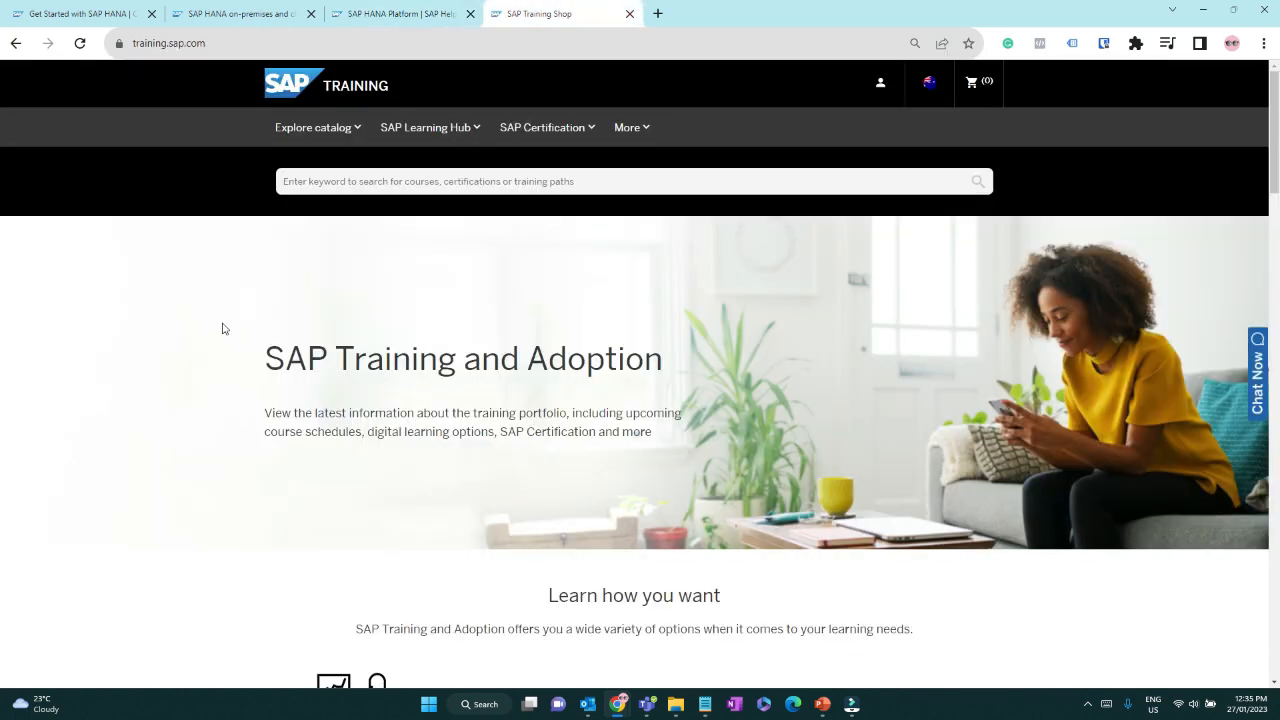
mouse_move(196, 280)
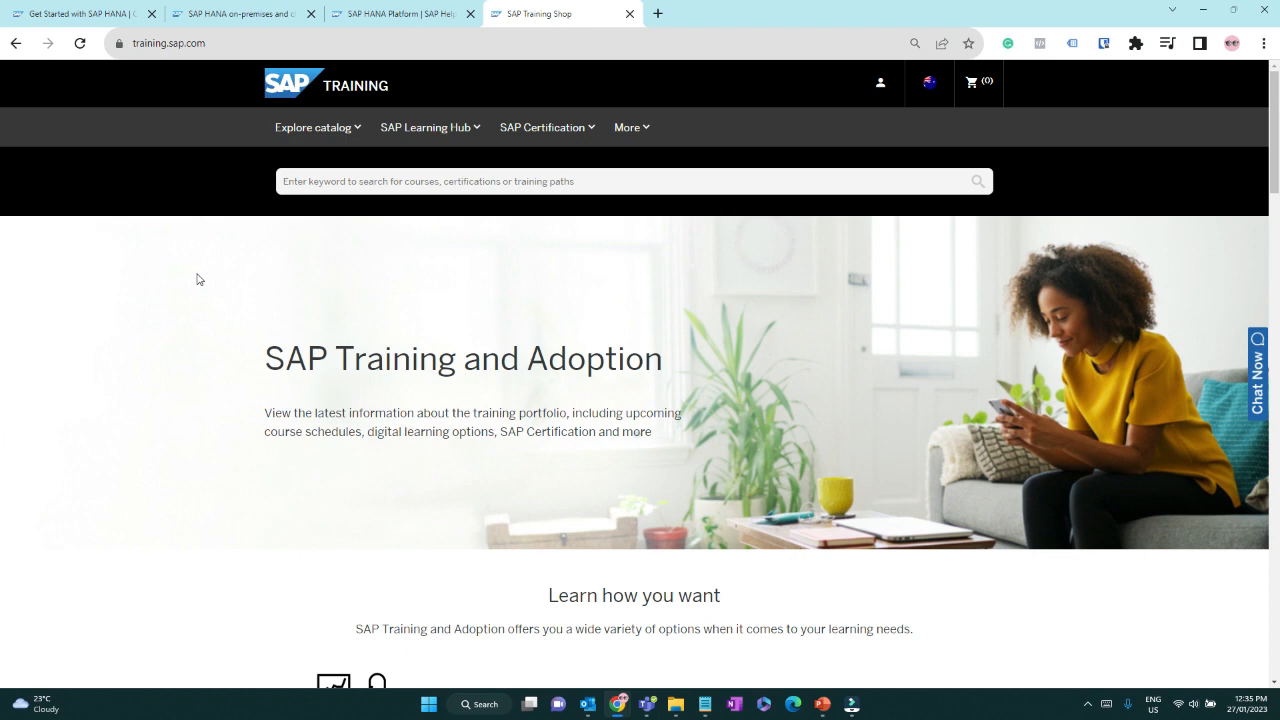
mouse_move(204, 216)
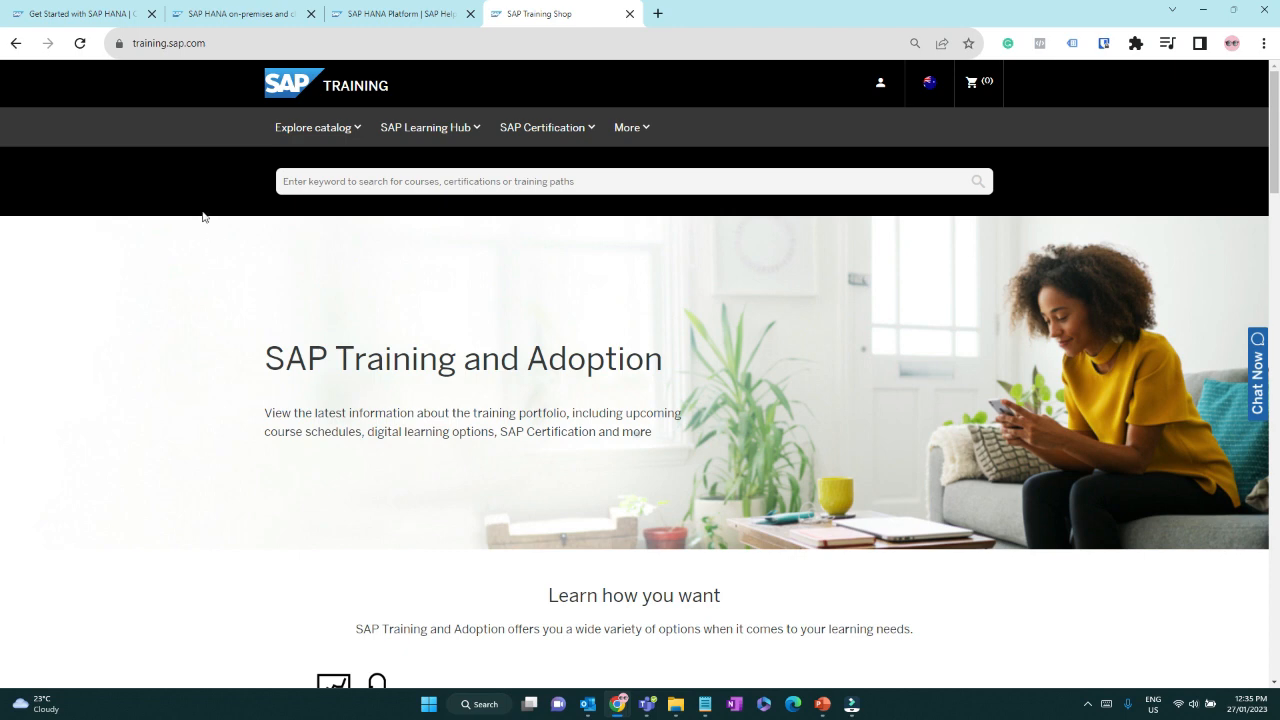
mouse_move(322, 104)
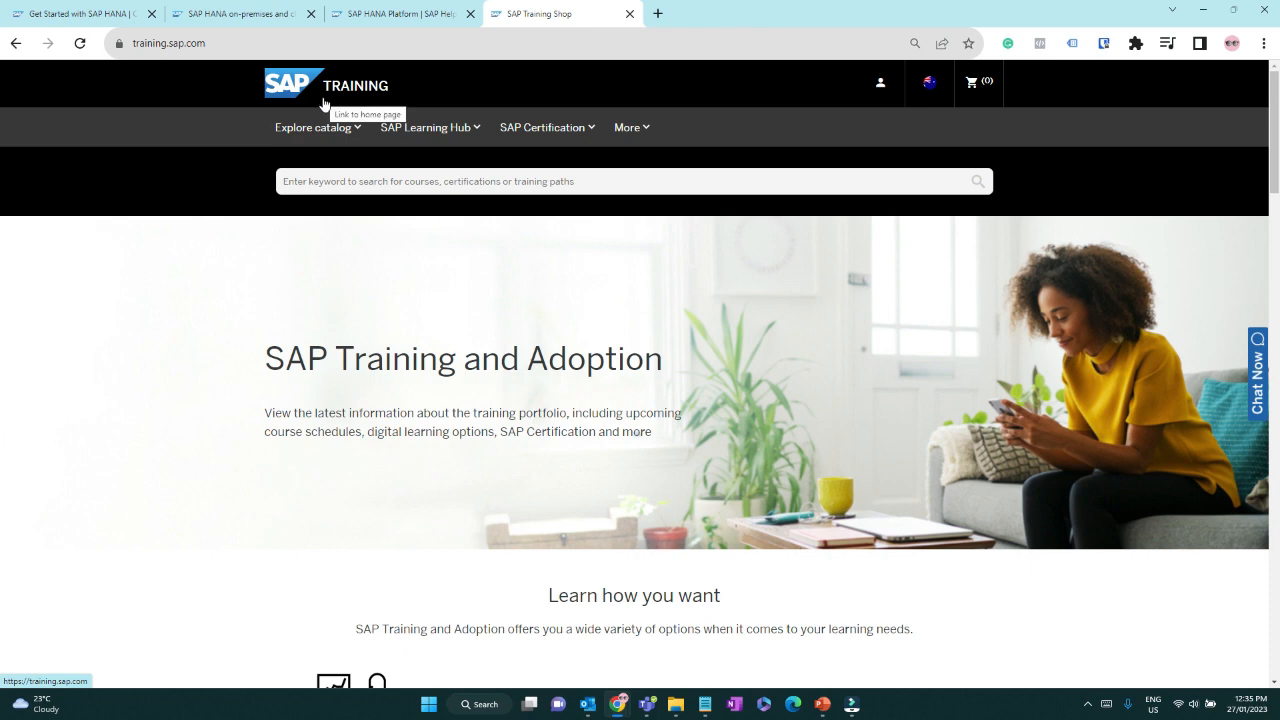
left_click(312, 128)
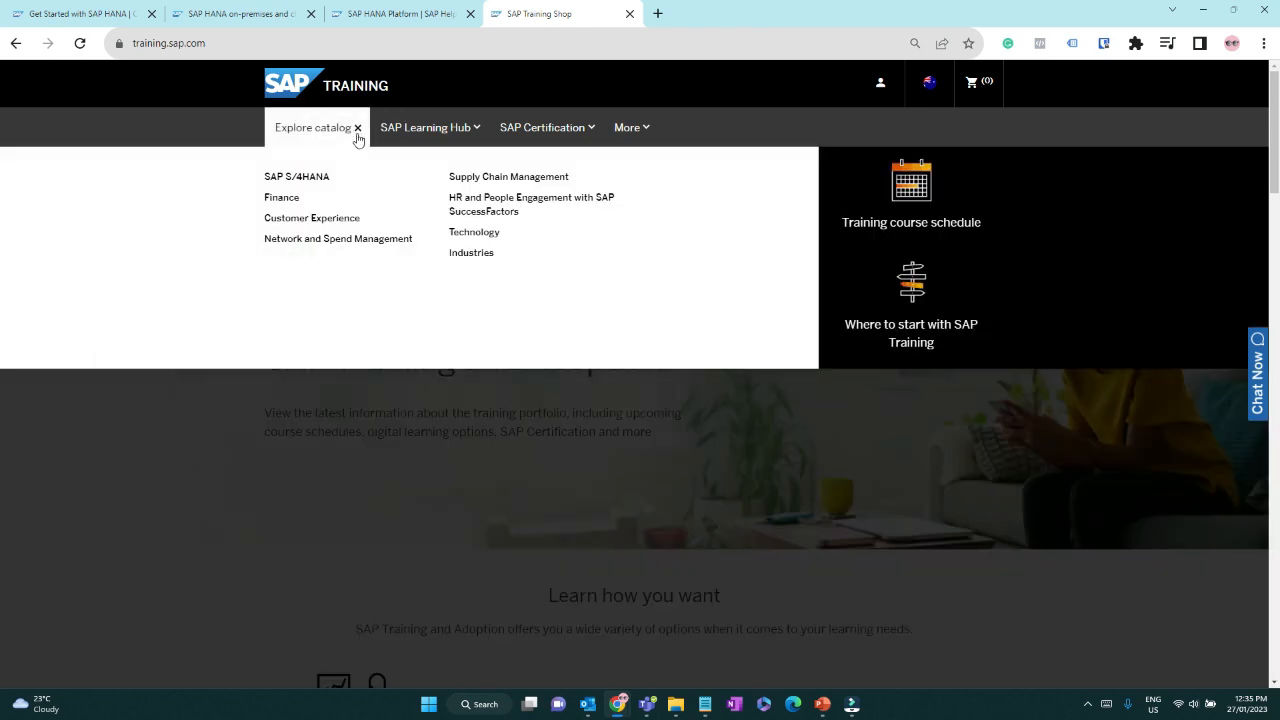
left_click(474, 232)
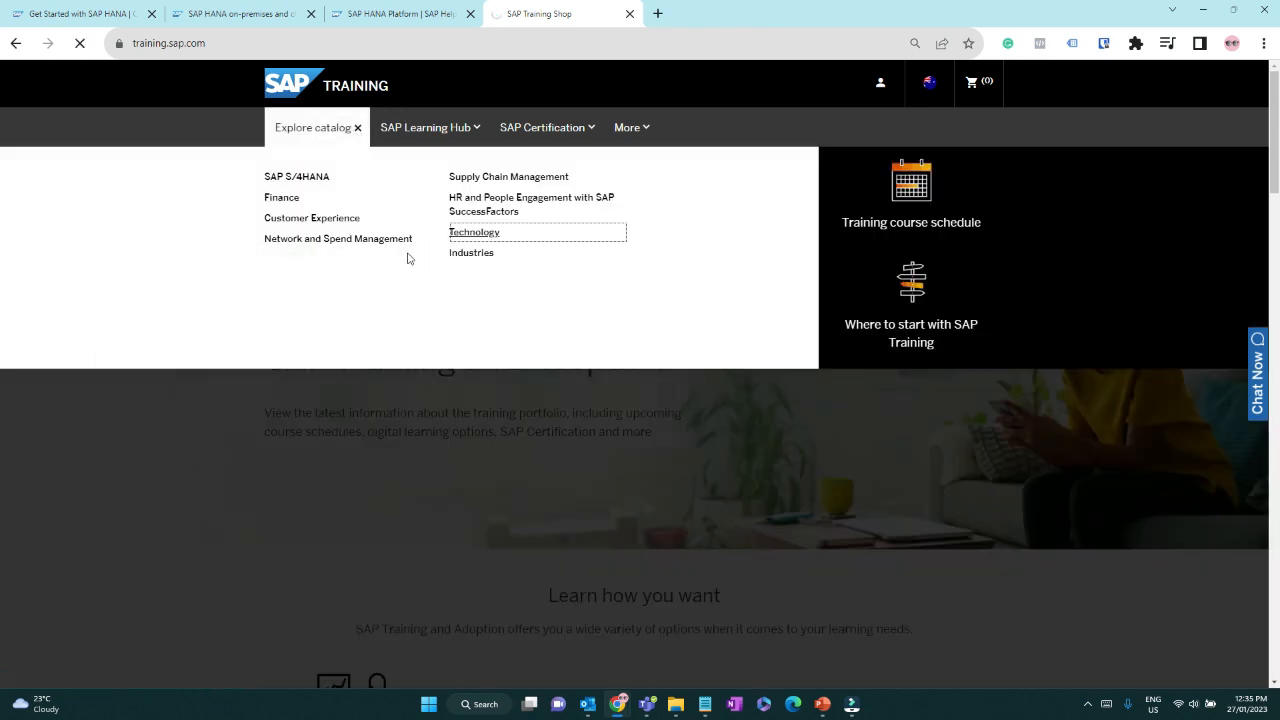
Step: From Technology, discover SAP HANA training and select the HA200 Installation and Administration course
left_click(474, 232)
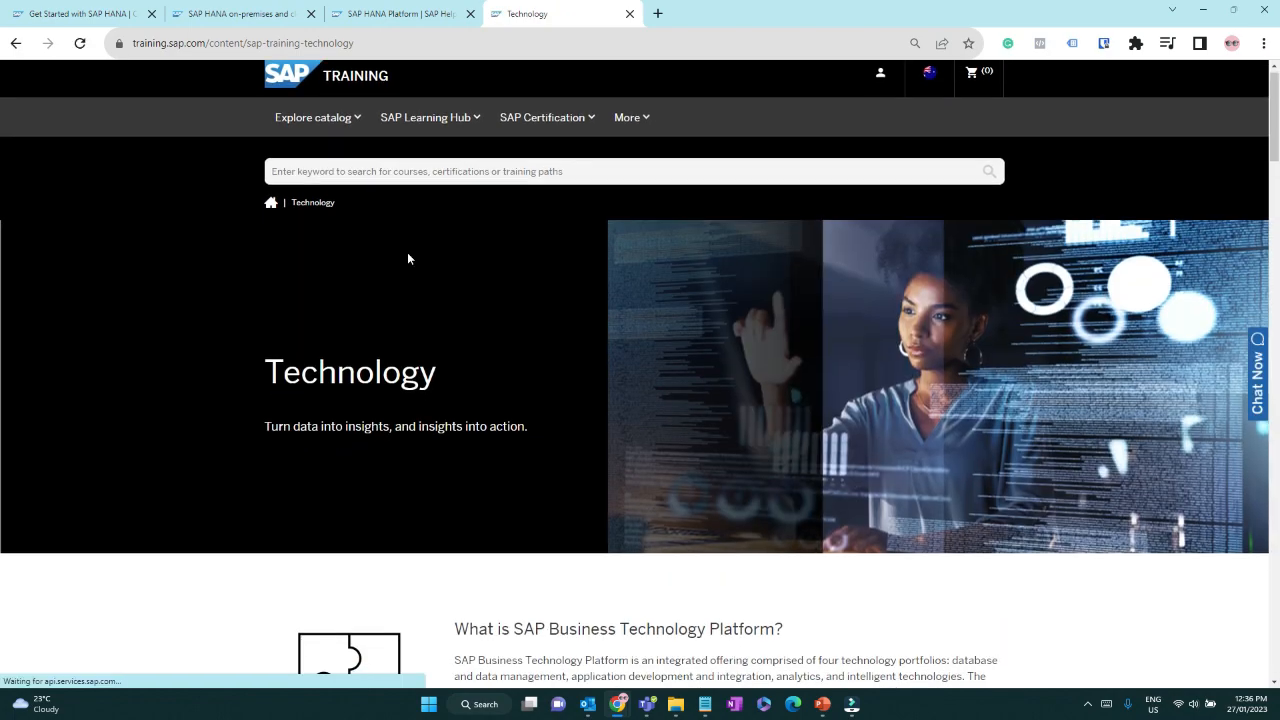
scroll("down", 3)
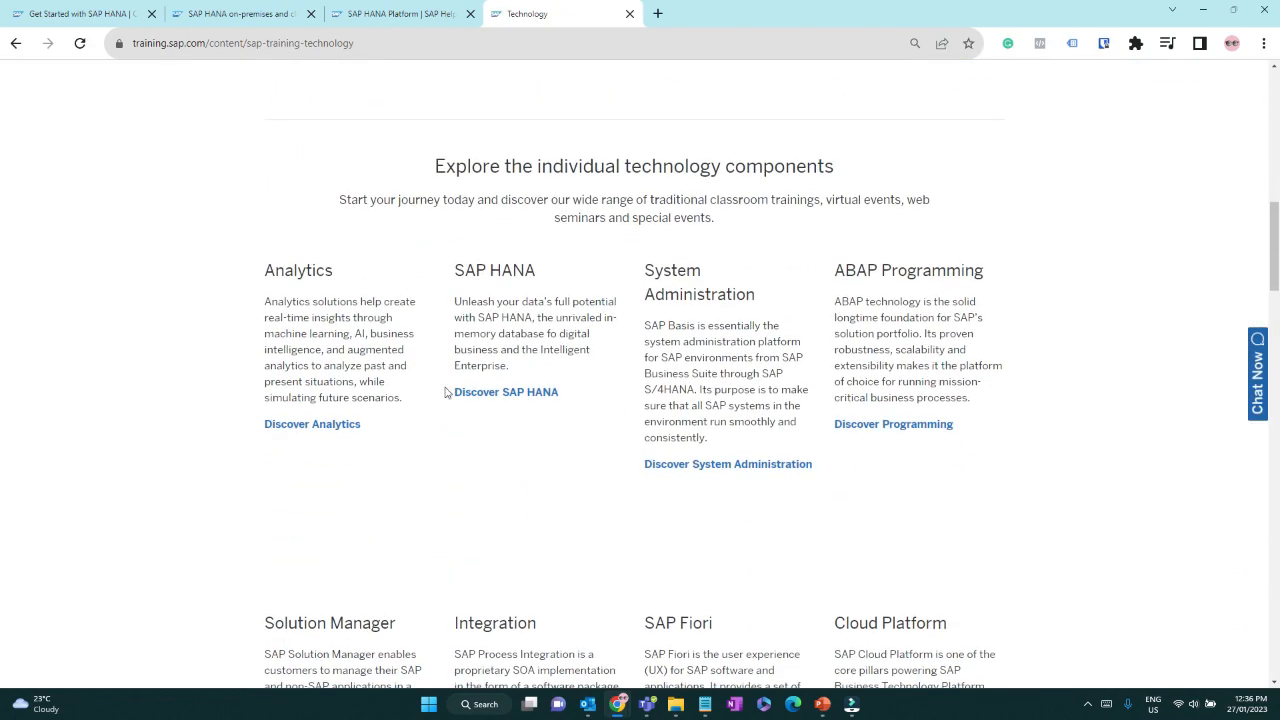
left_click(506, 390)
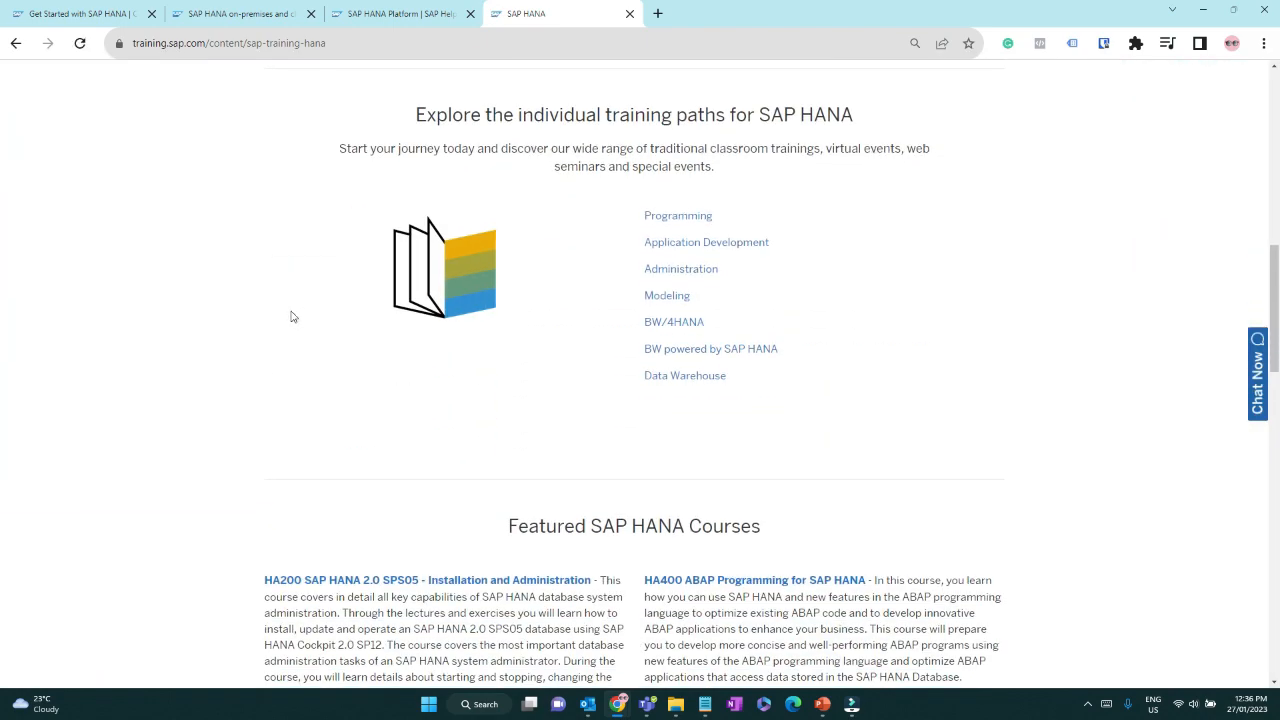
scroll("down", 3)
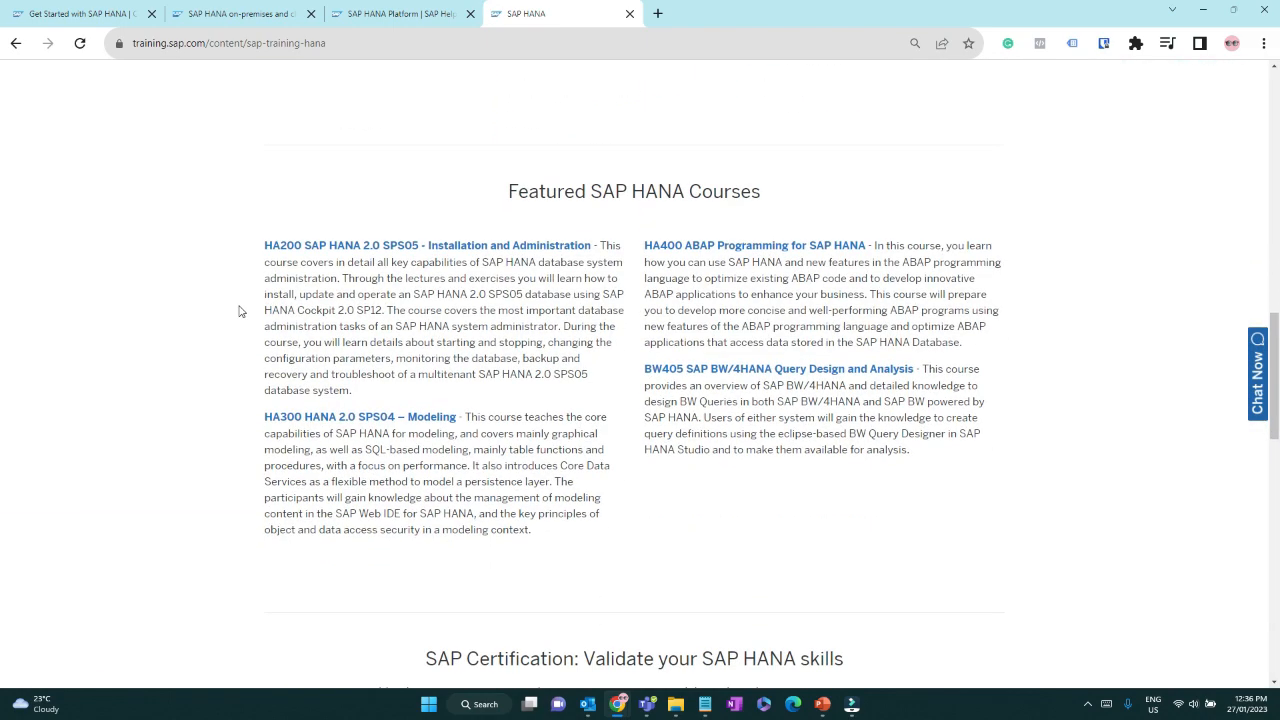
left_click(428, 244)
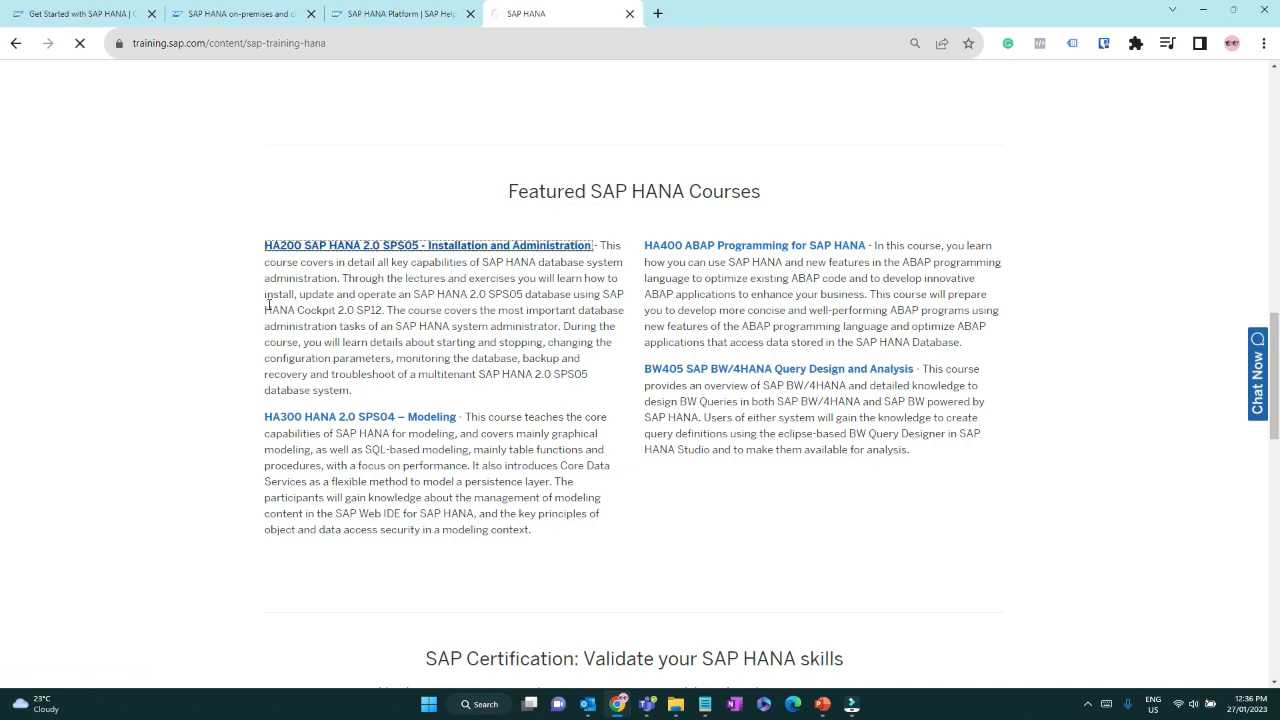
left_click(428, 244)
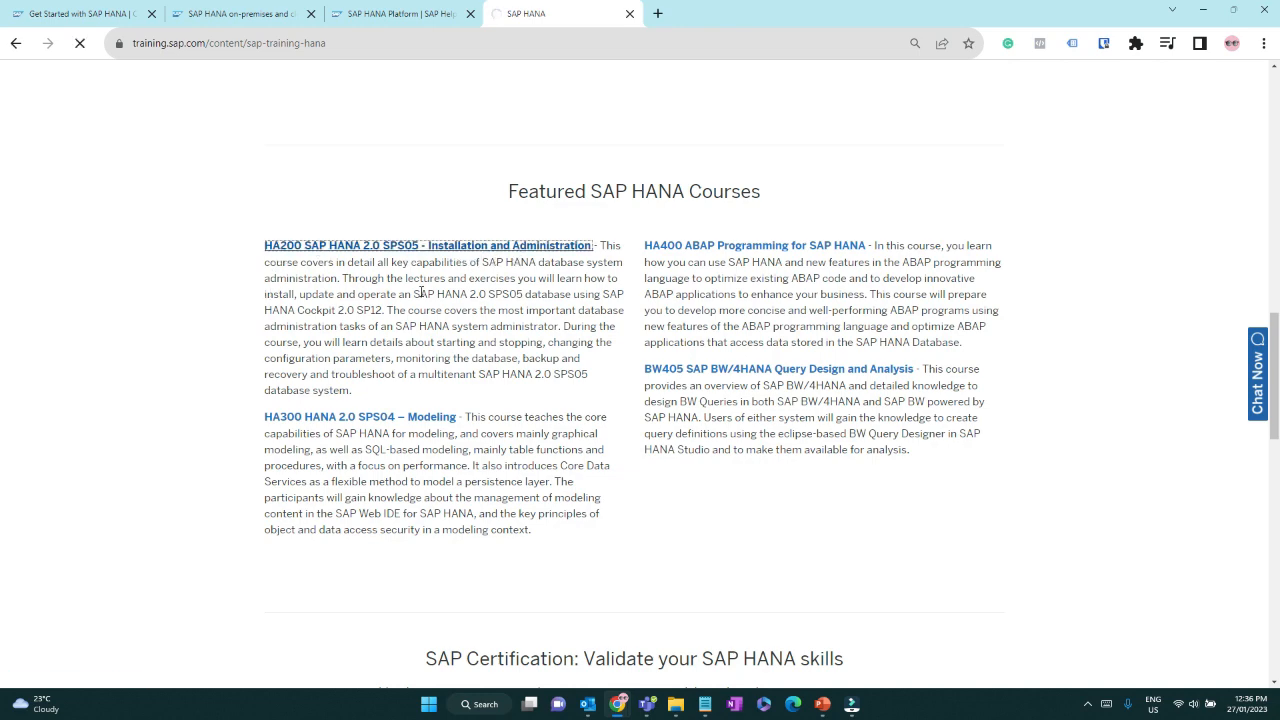
Step: Review the HA200 course page's announcements, Content outline and Goals/Audience/Prerequisites sections
left_click(428, 244)
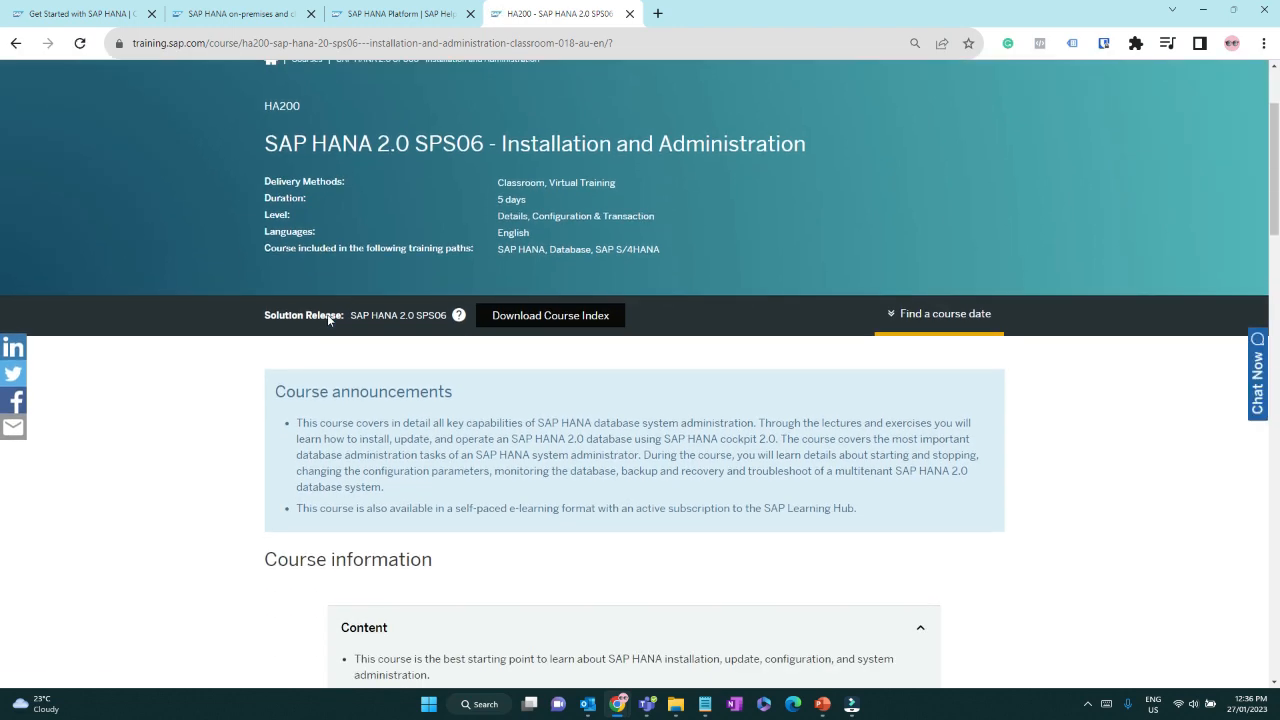
scroll("down", 3)
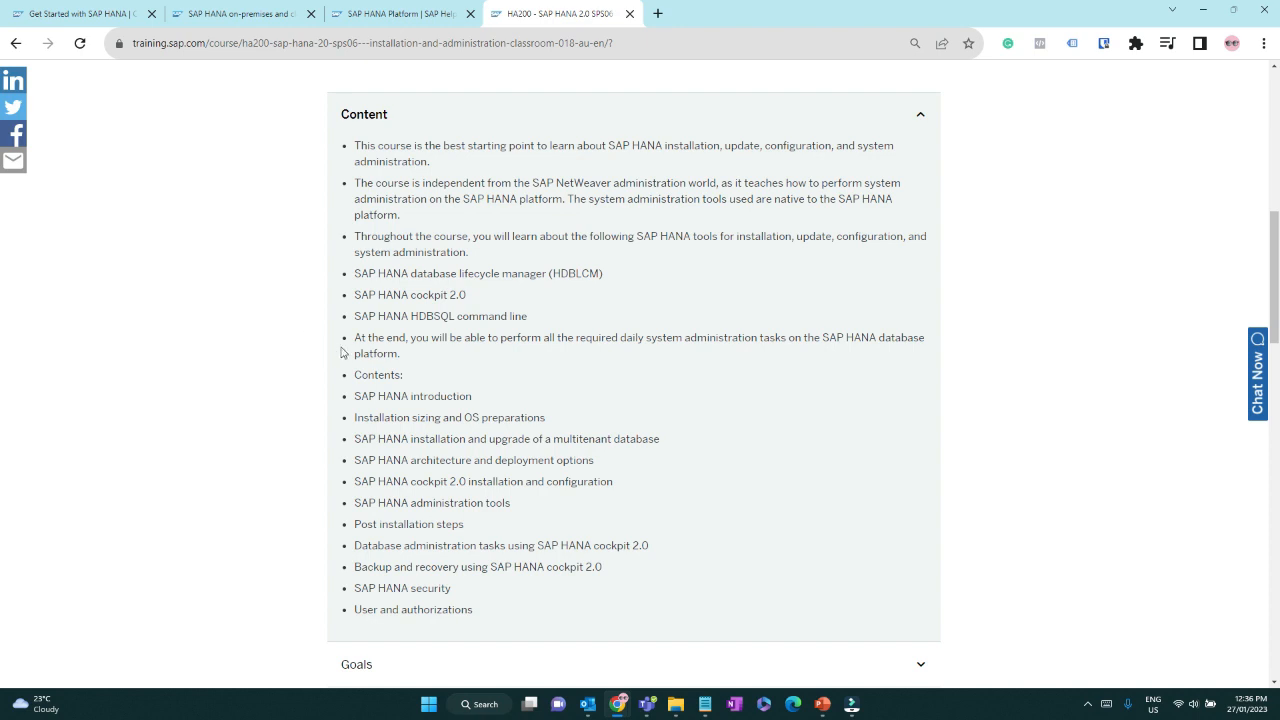
mouse_move(400, 392)
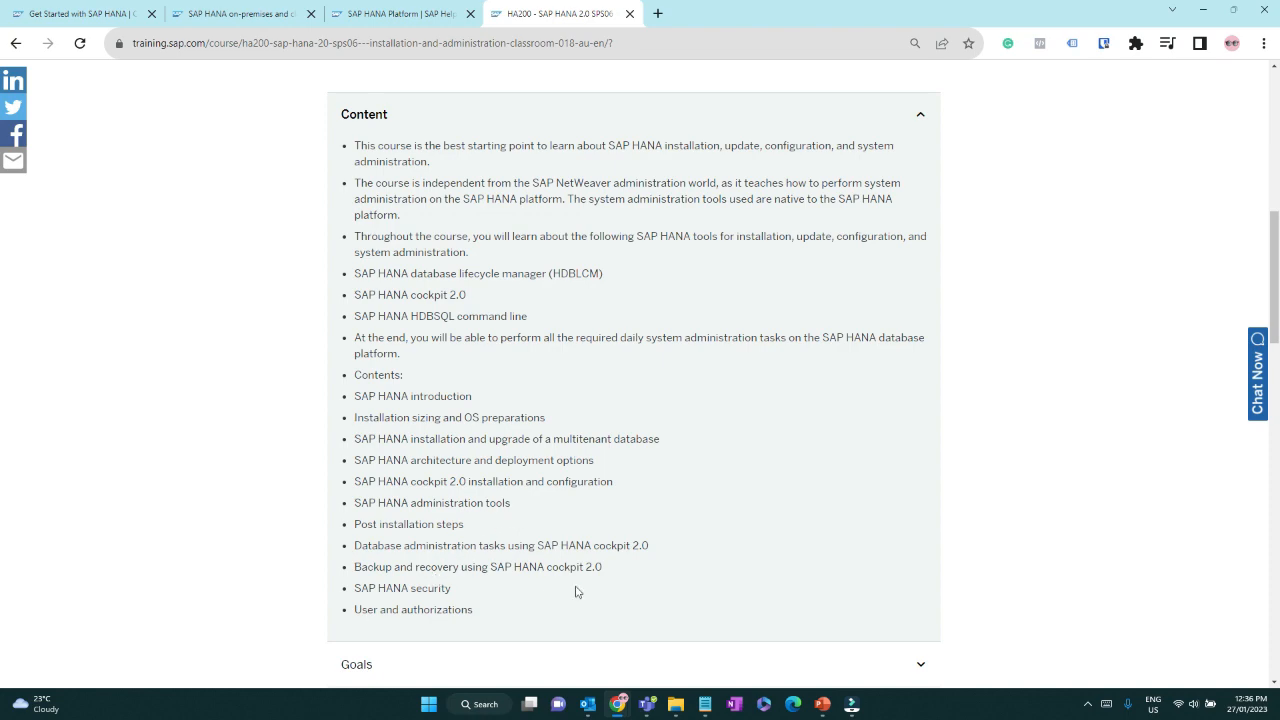
scroll("down", 3)
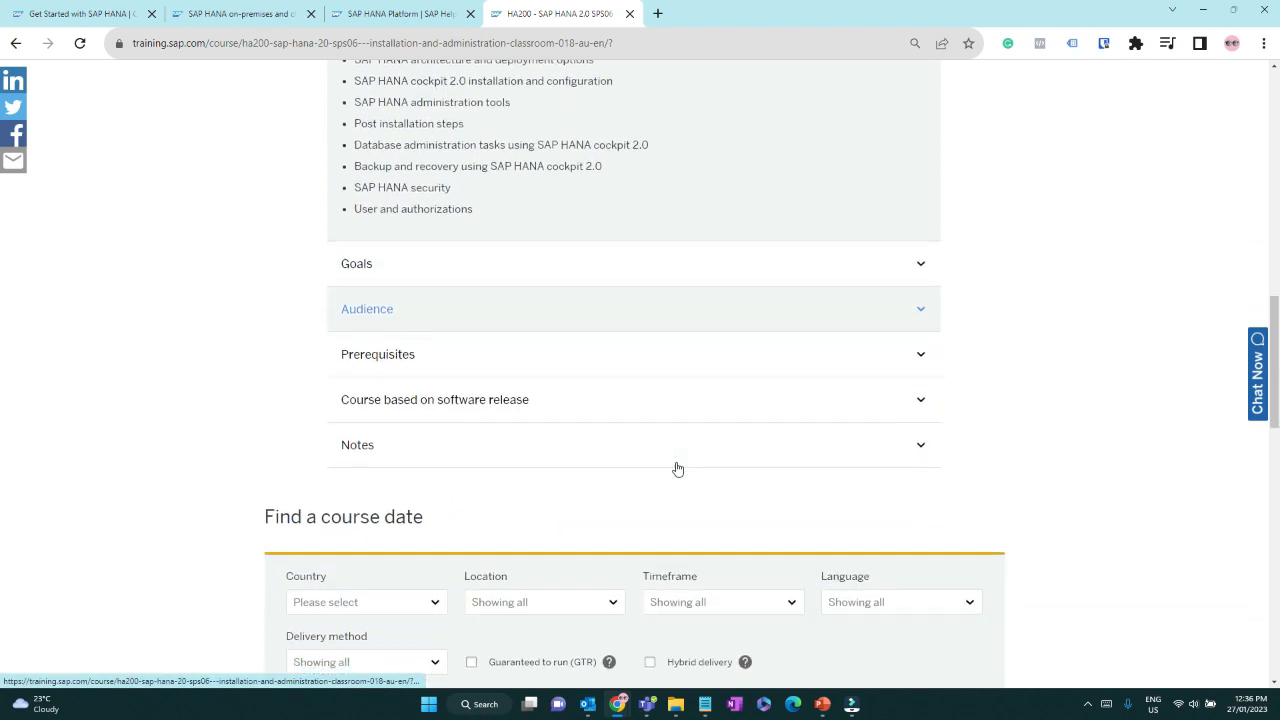